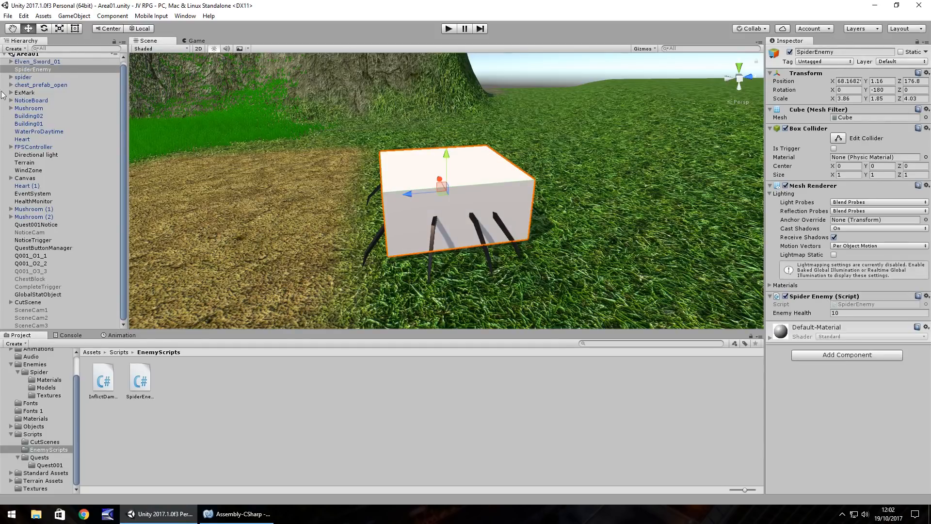
Step: Widen the SpiderEnemy cube's X/Z scale and replace the spider's Animator with an Animation component
{"action": "left_click", "coordinate": [846, 98]}
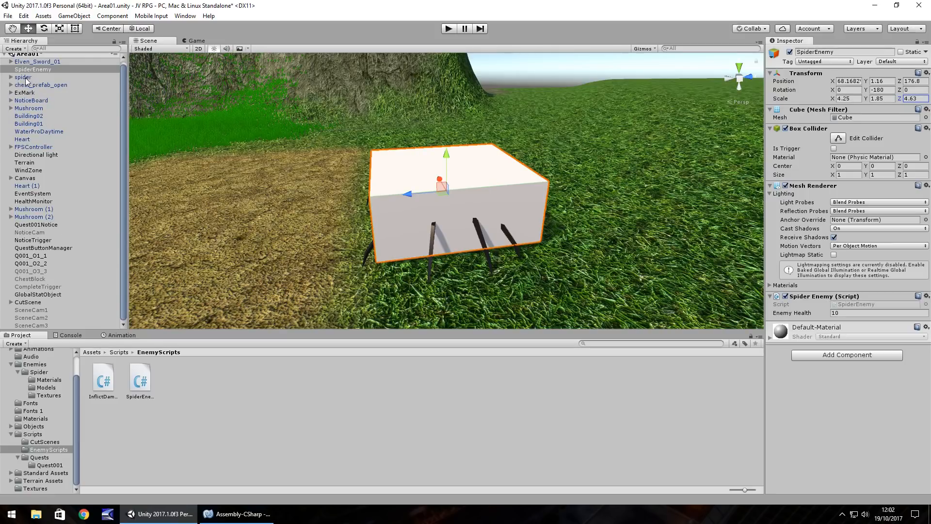
{"action": "left_click", "coordinate": [23, 76]}
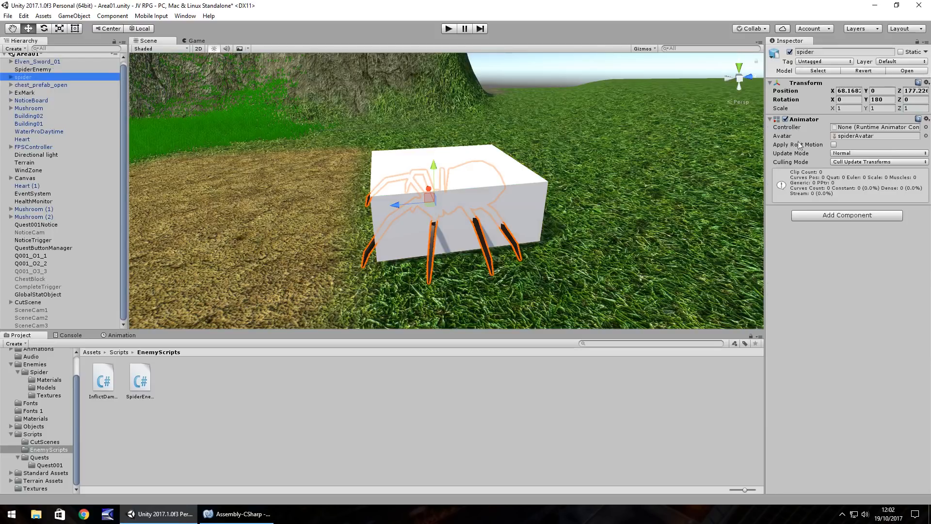
{"action": "mouse_move", "coordinate": [812, 127]}
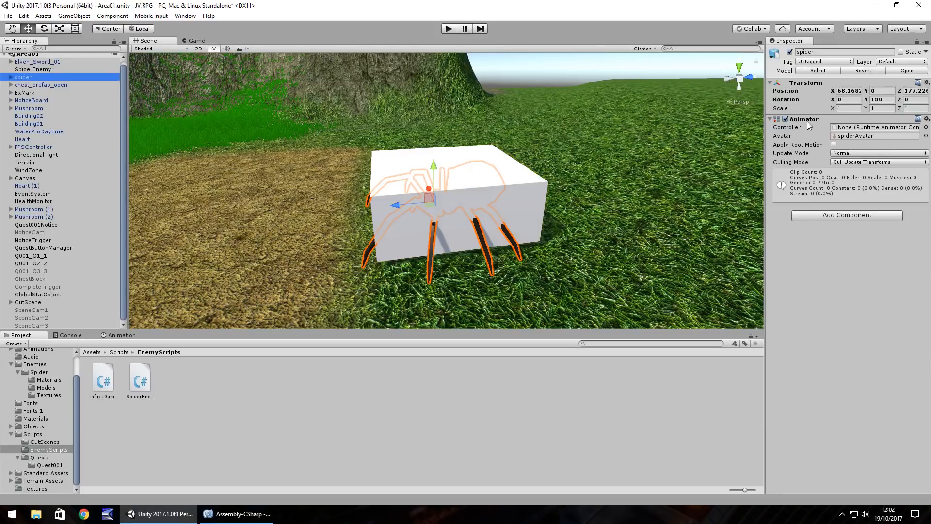
{"action": "mouse_move", "coordinate": [820, 124]}
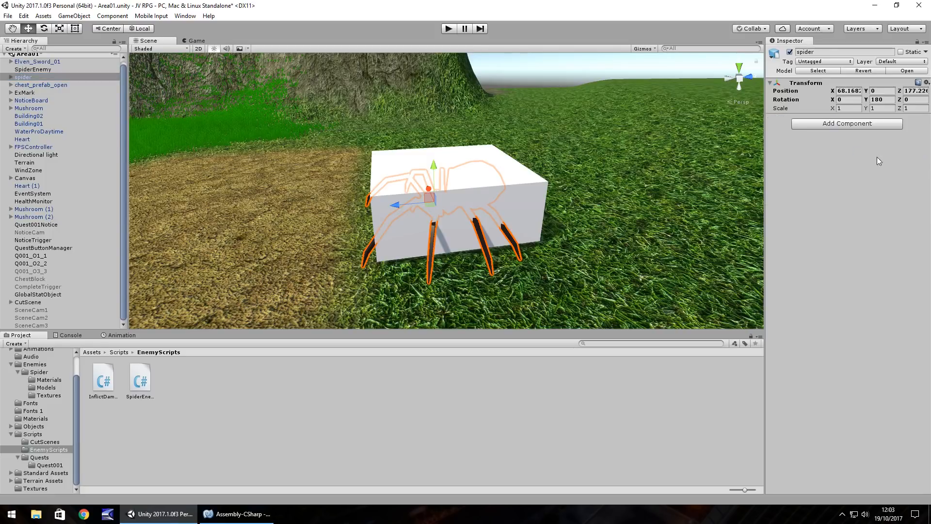
{"action": "left_click", "coordinate": [847, 123]}
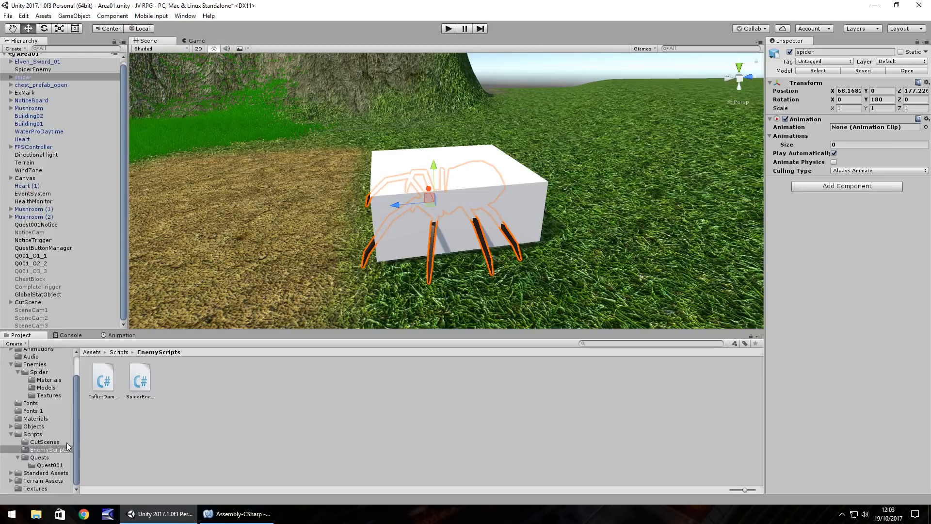
{"action": "mouse_move", "coordinate": [46, 439]}
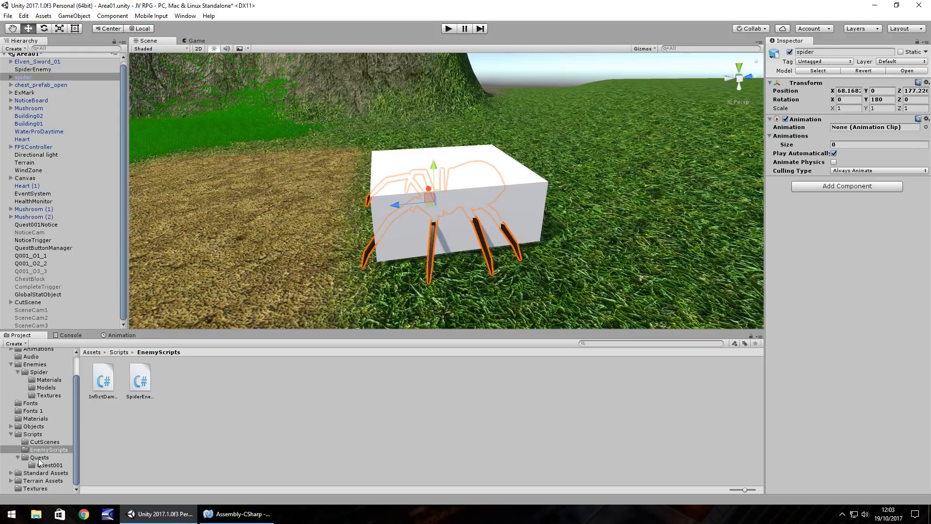
{"action": "mouse_move", "coordinate": [47, 432]}
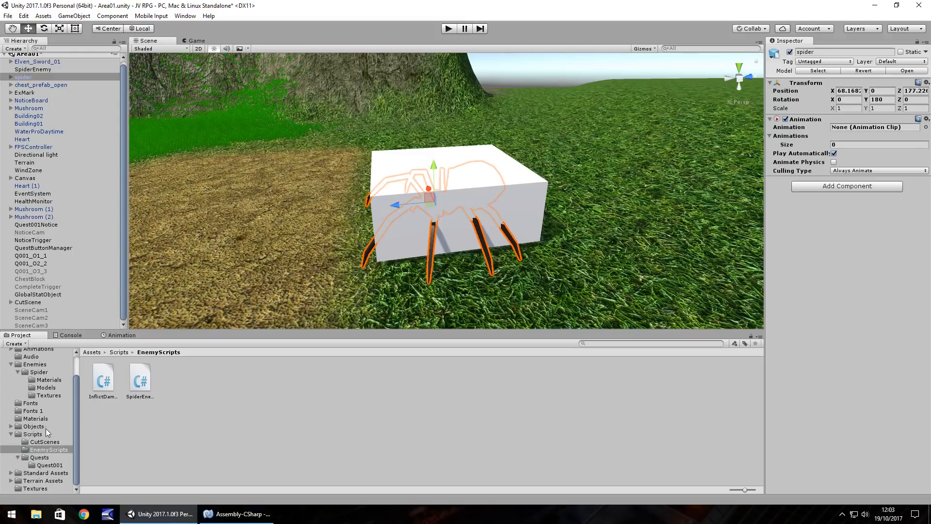
Step: Make idle the spider's default animation and list five clips: idle, attack, die, jump, walk
{"action": "left_click", "coordinate": [47, 387]}
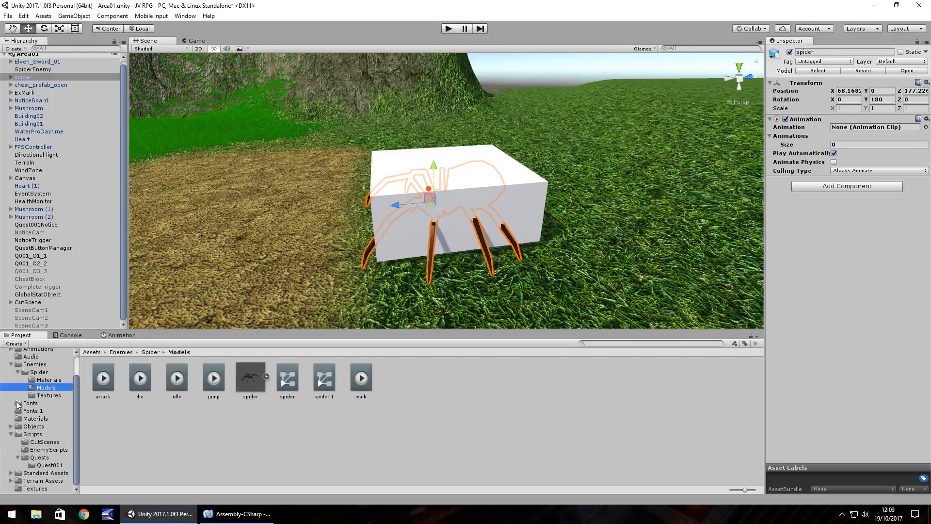
{"action": "left_click", "coordinate": [177, 378]}
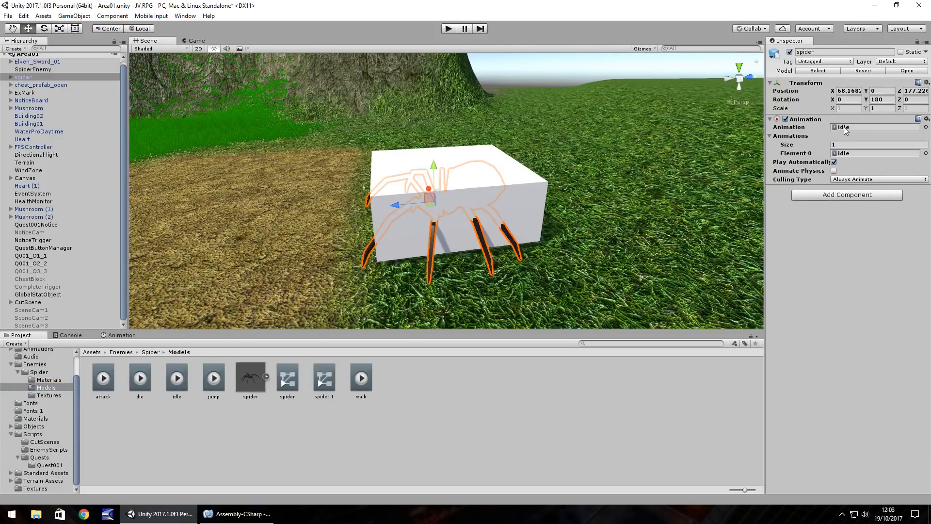
{"action": "left_click", "coordinate": [880, 145]}
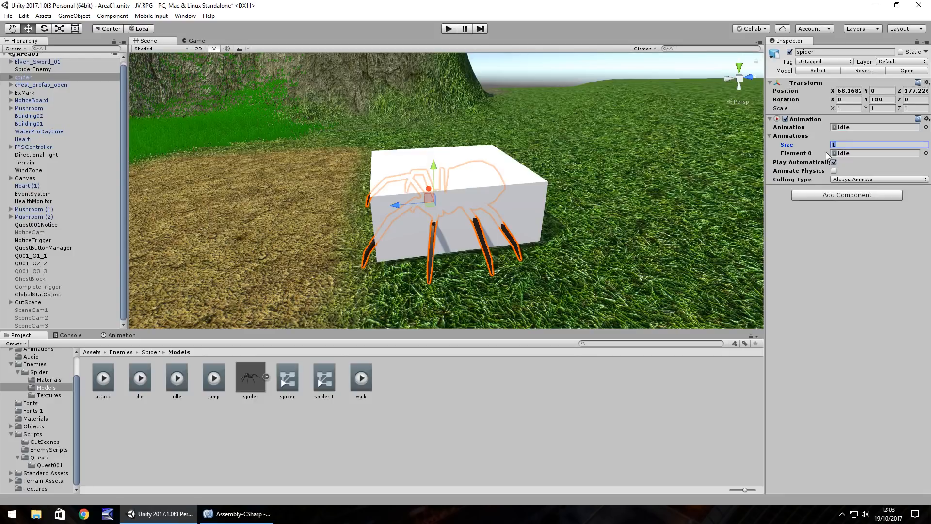
{"action": "type", "text": "5"}
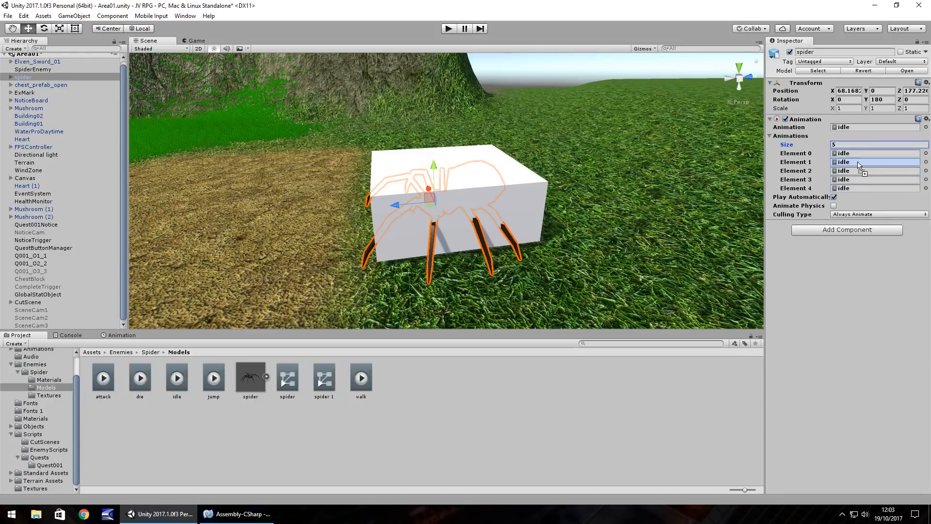
{"action": "left_click", "coordinate": [876, 162]}
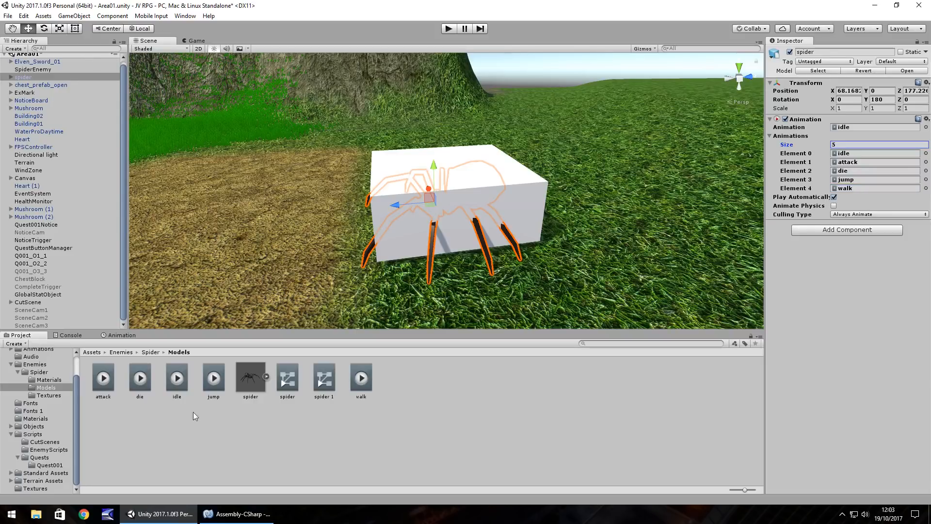
Step: Set the die clip's Wrap Mode to Once and parent the spider model under SpiderEnemy
{"action": "left_click", "coordinate": [140, 378]}
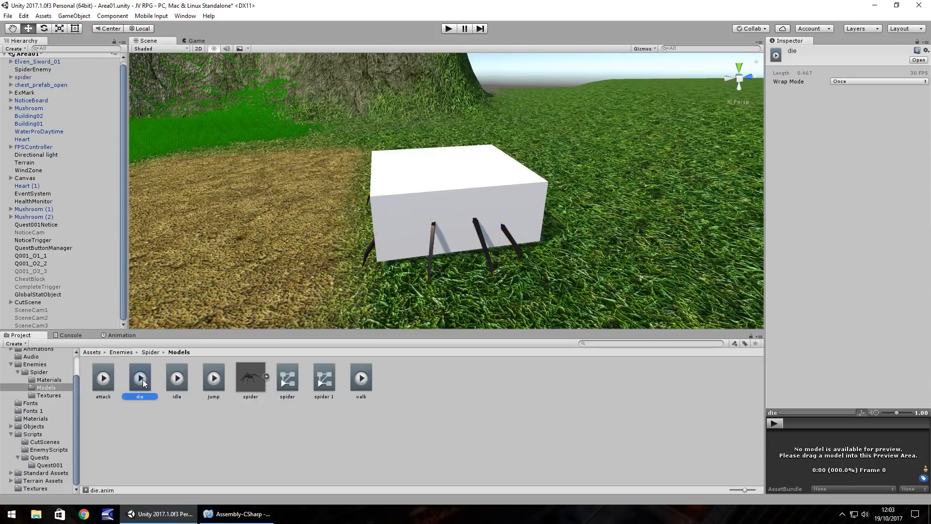
{"action": "left_click", "coordinate": [879, 82]}
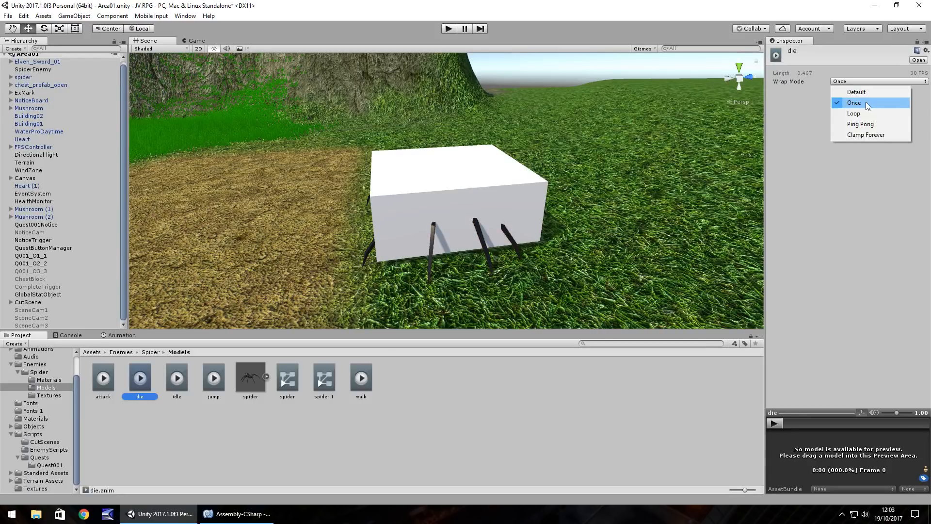
{"action": "mouse_move", "coordinate": [868, 103]}
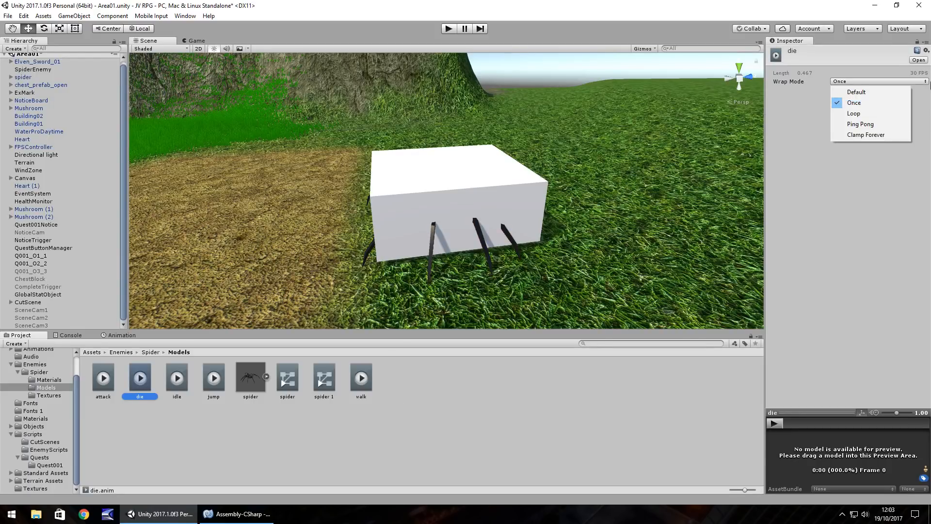
{"action": "left_click", "coordinate": [482, 417]}
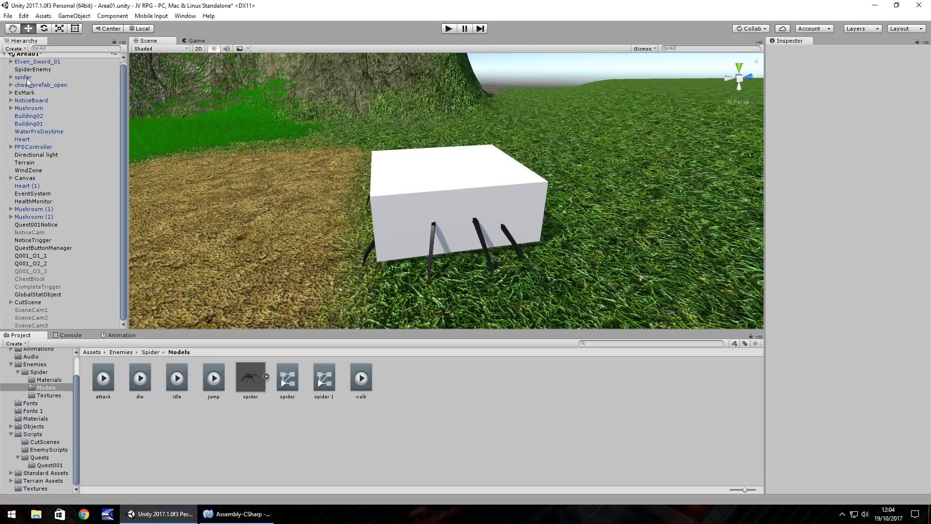
{"action": "left_click", "coordinate": [23, 77]}
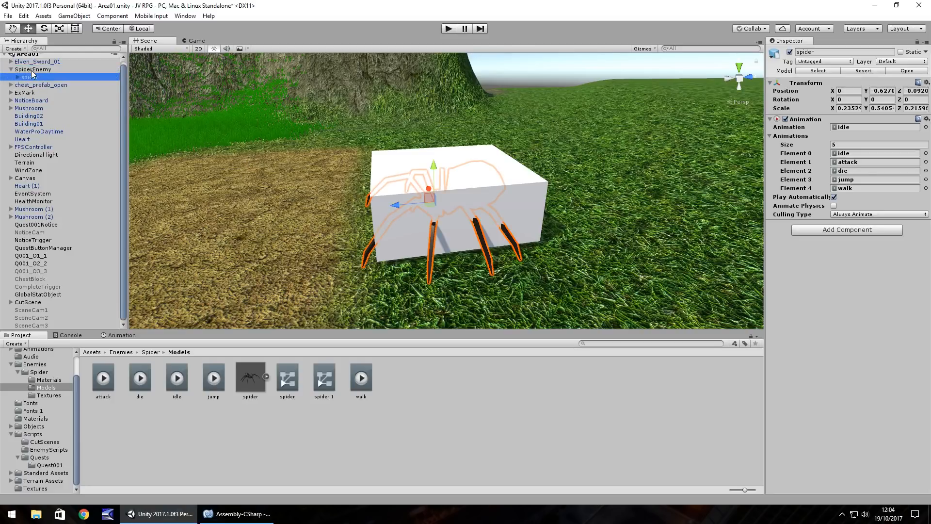
Step: In SpiderEnemy.cs, declare 'public GameObject TheSpider;' and 'public int SpiderStatus;' below EnemyHealth
{"action": "left_click", "coordinate": [237, 514]}
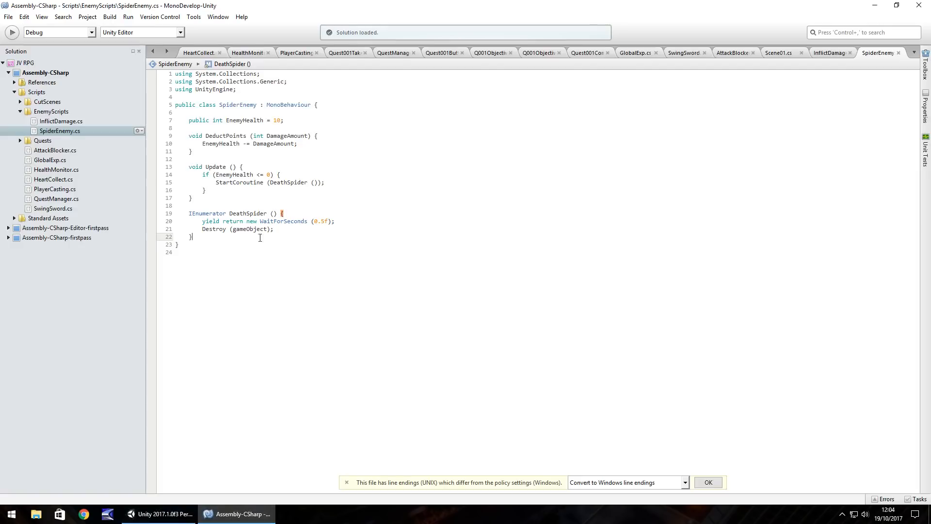
{"action": "mouse_move", "coordinate": [263, 229]}
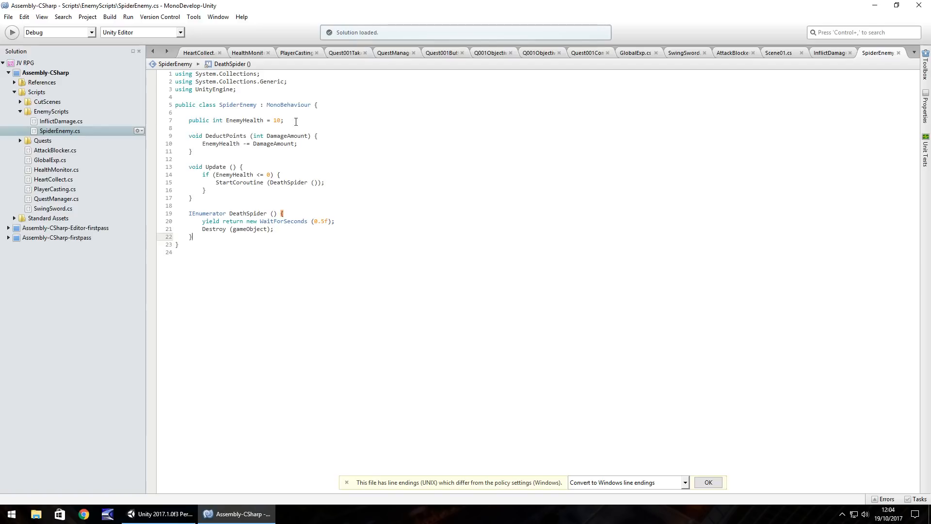
{"action": "type", "text": "public GameObject"}
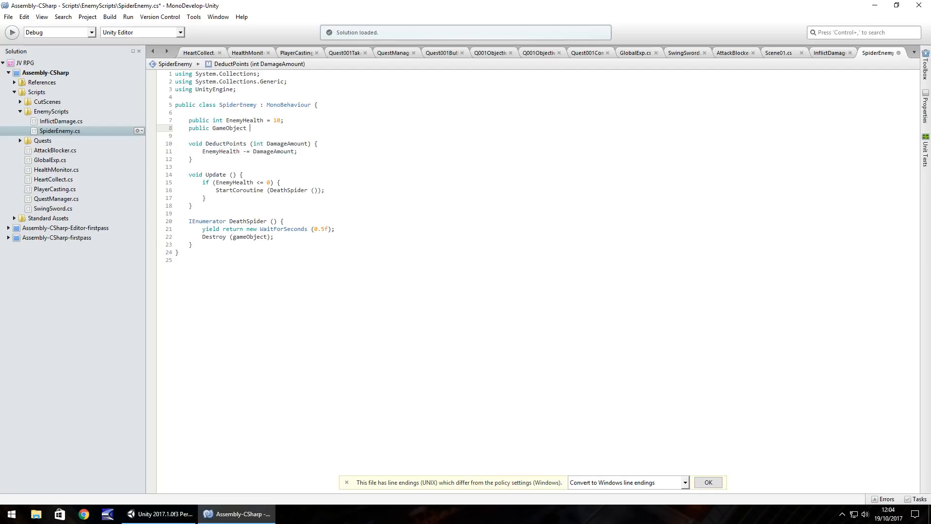
{"action": "type", "text": "TheSpider;"}
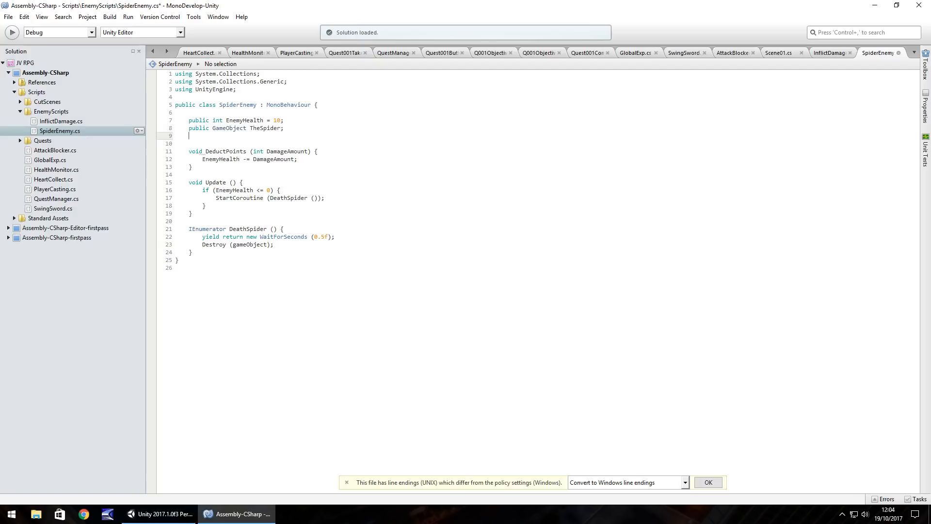
{"action": "type", "text": "public"}
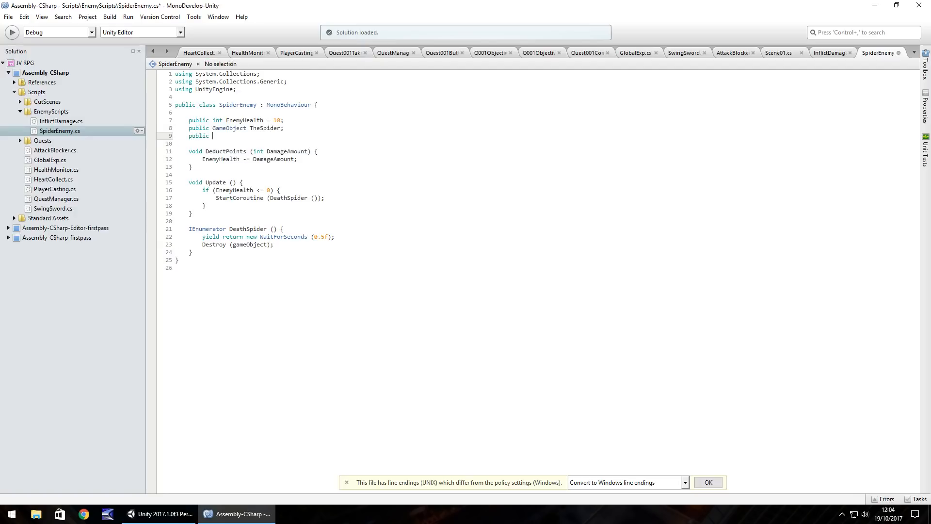
{"action": "type", "text": "int"}
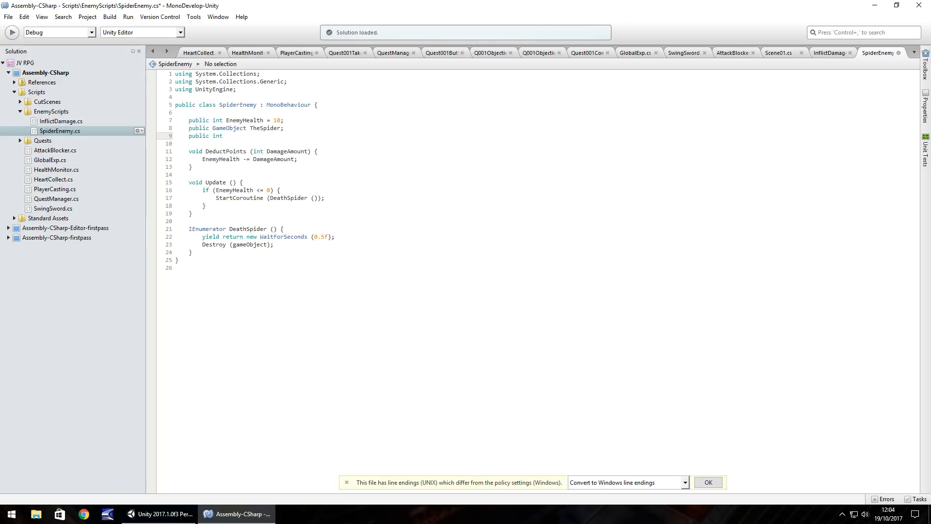
{"action": "type", "text": "SpiderS"}
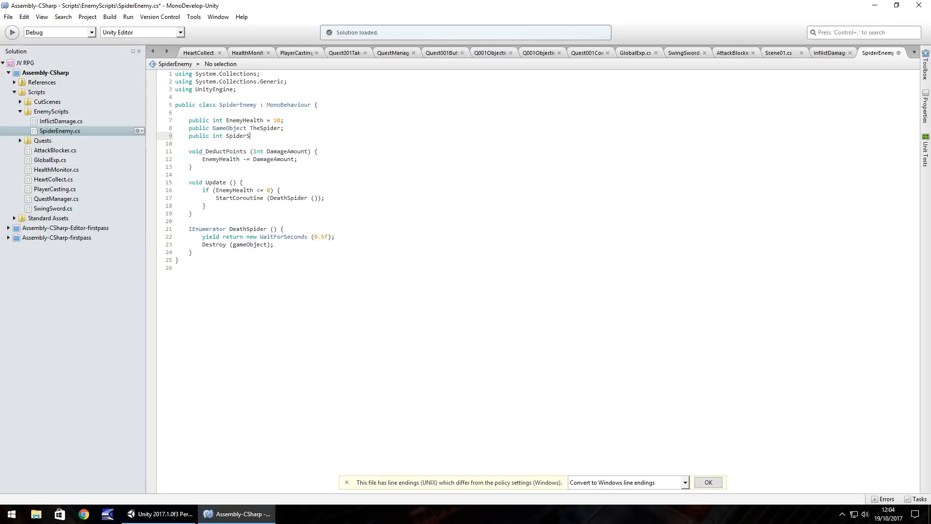
{"action": "type", "text": "tatus;"}
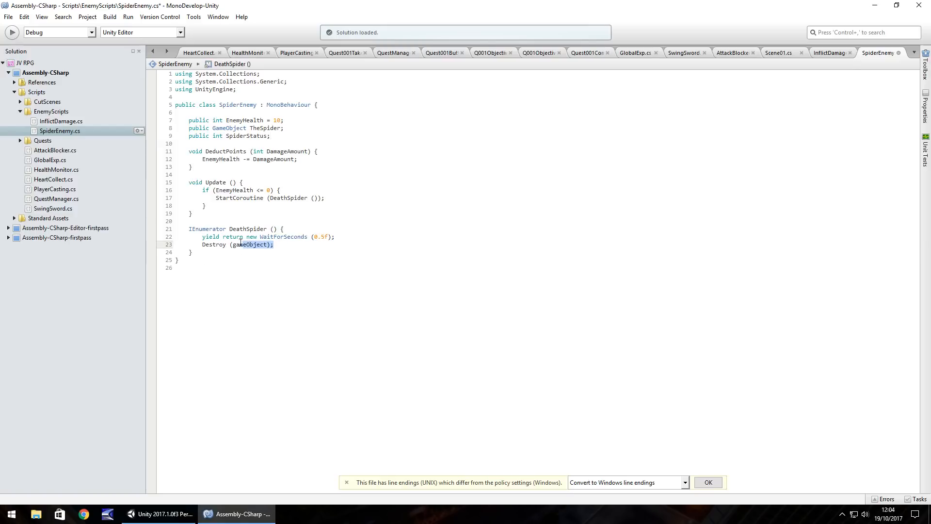
Step: Replace DeathSpider's Destroy call with TheSpider.GetComponent<Animation>().Play( after the wait
{"action": "key", "text": "Delete"}
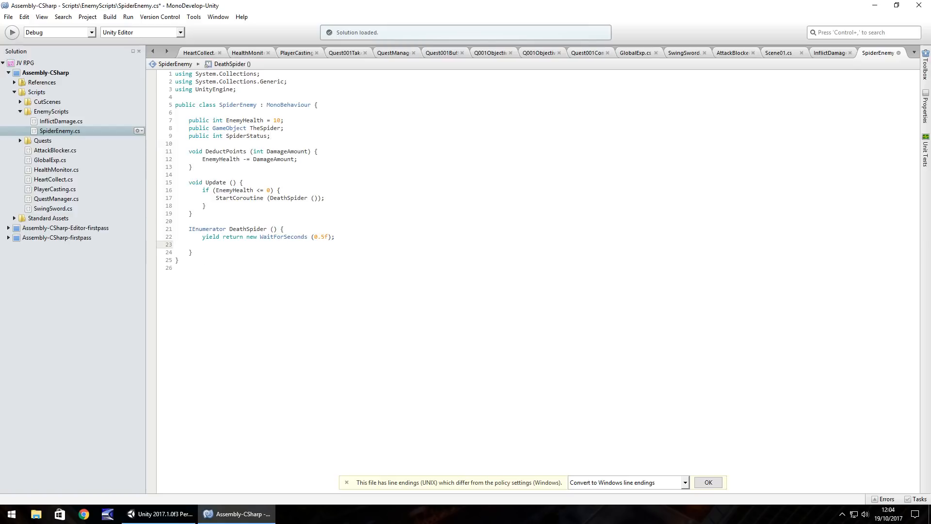
{"action": "type", "text": "TheSpi"}
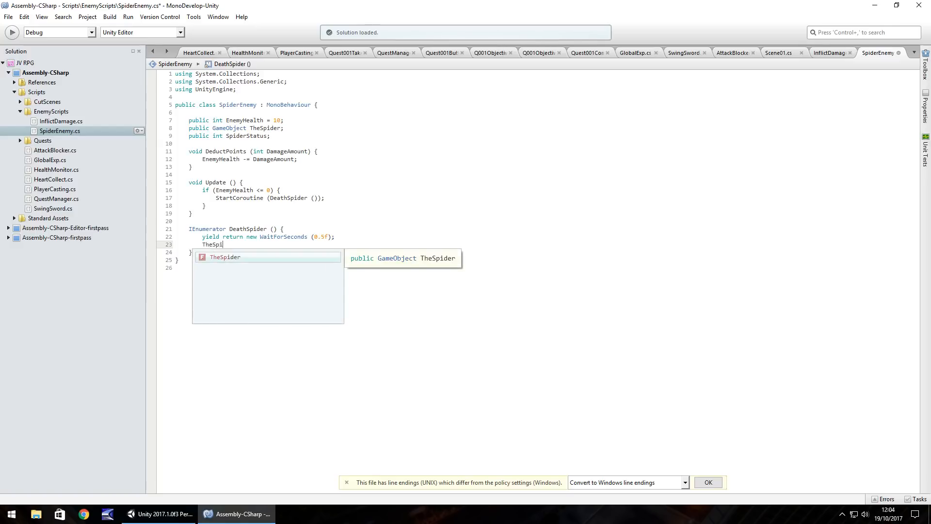
{"action": "type", "text": ".Ge"}
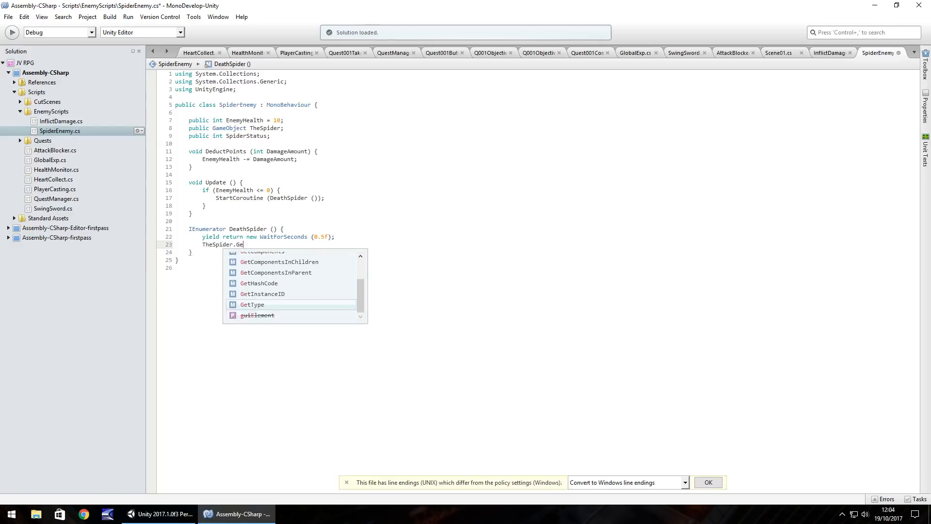
{"action": "type", "text": "tComponen"}
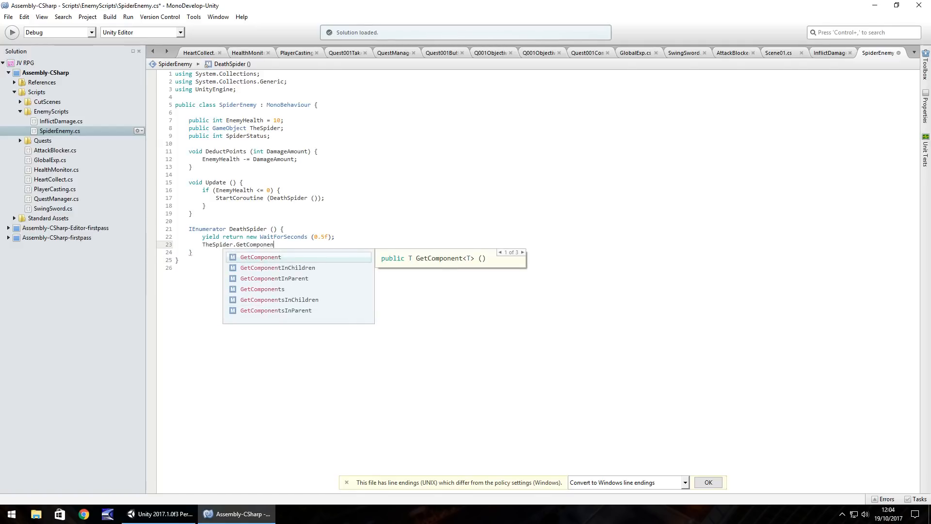
{"action": "type", "text": "<Animation"}
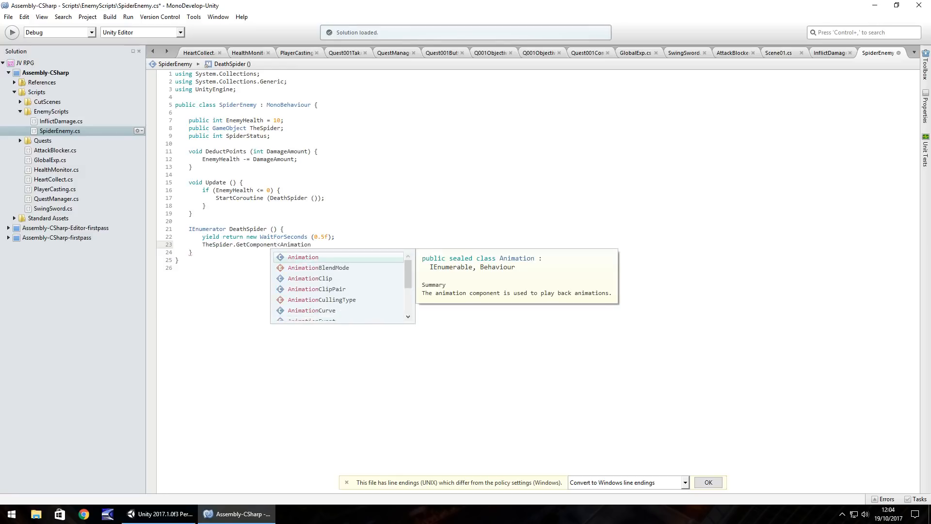
{"action": "type", "text": ">().P"}
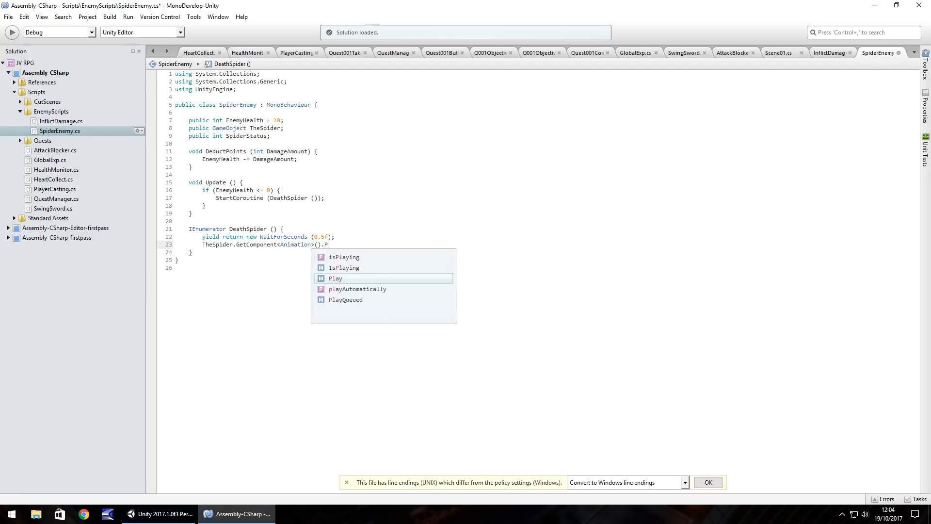
{"action": "type", "text": "lay(\""}
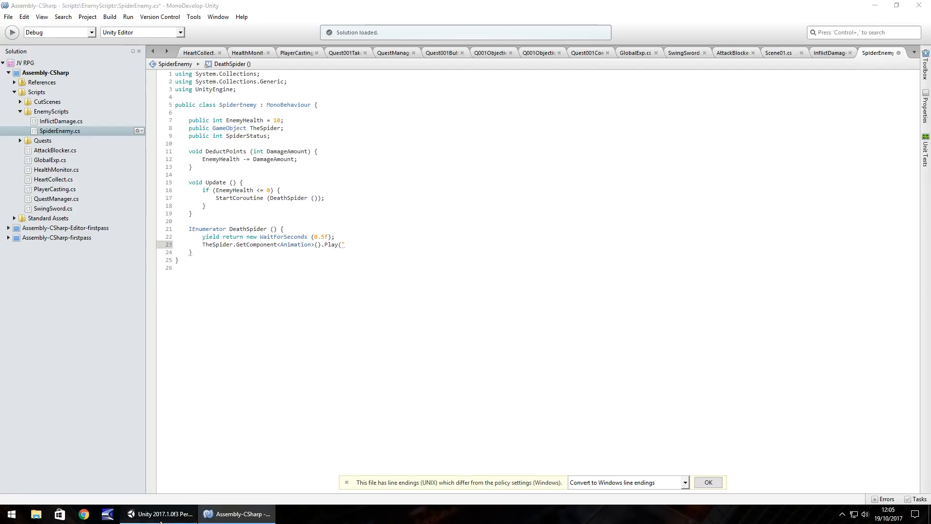
Step: Check the spider model's clip names, including die, in Unity, then return to the script
{"action": "left_click", "coordinate": [160, 514]}
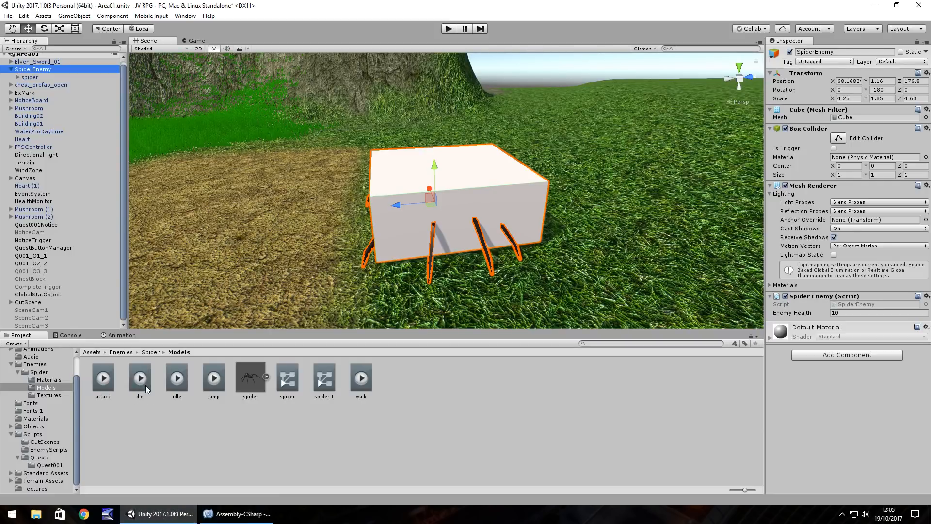
{"action": "mouse_move", "coordinate": [354, 405]}
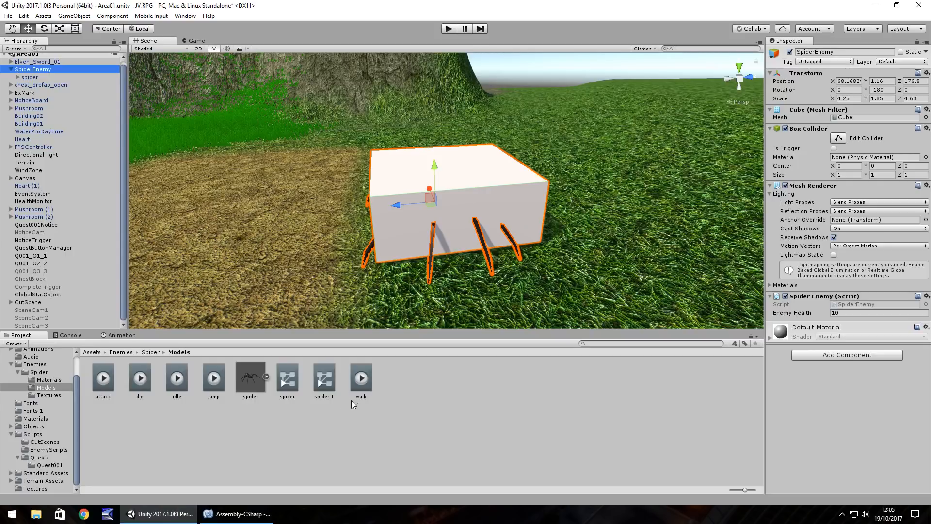
{"action": "mouse_move", "coordinate": [188, 409]}
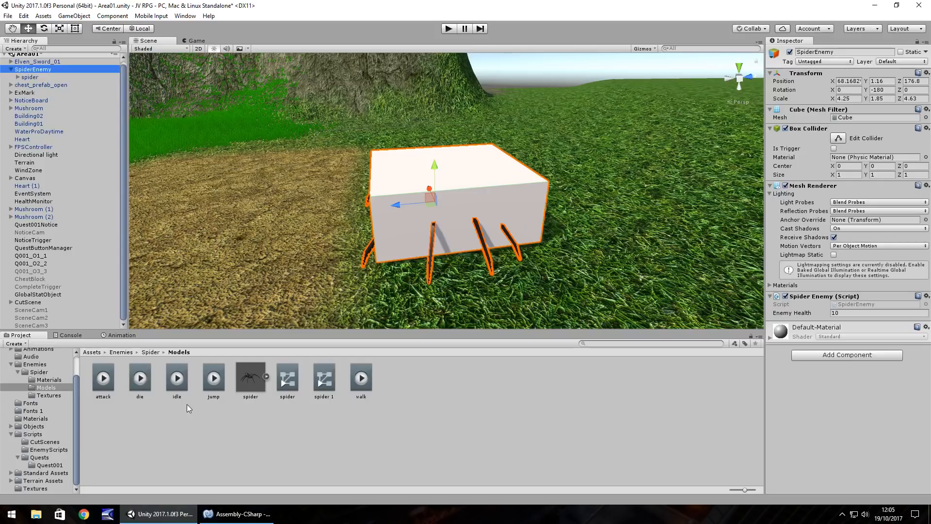
{"action": "mouse_move", "coordinate": [141, 388]}
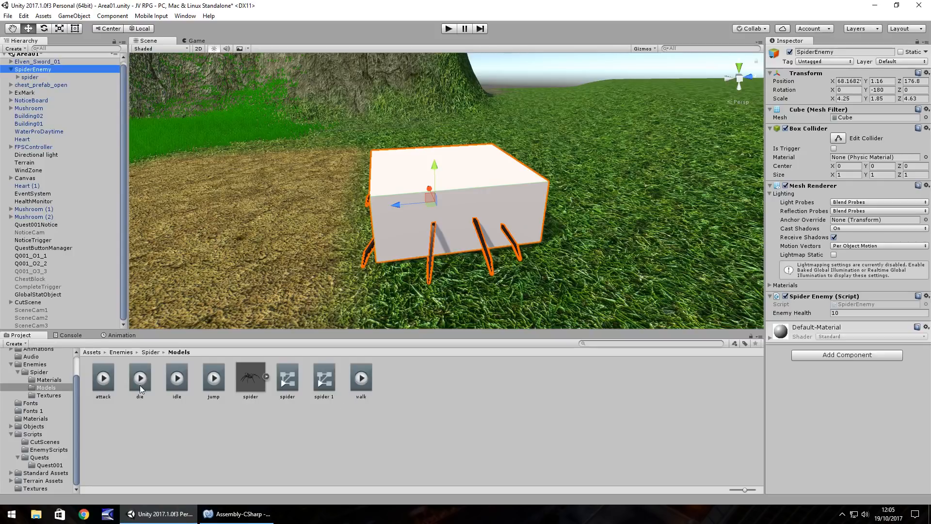
{"action": "left_click", "coordinate": [237, 514]}
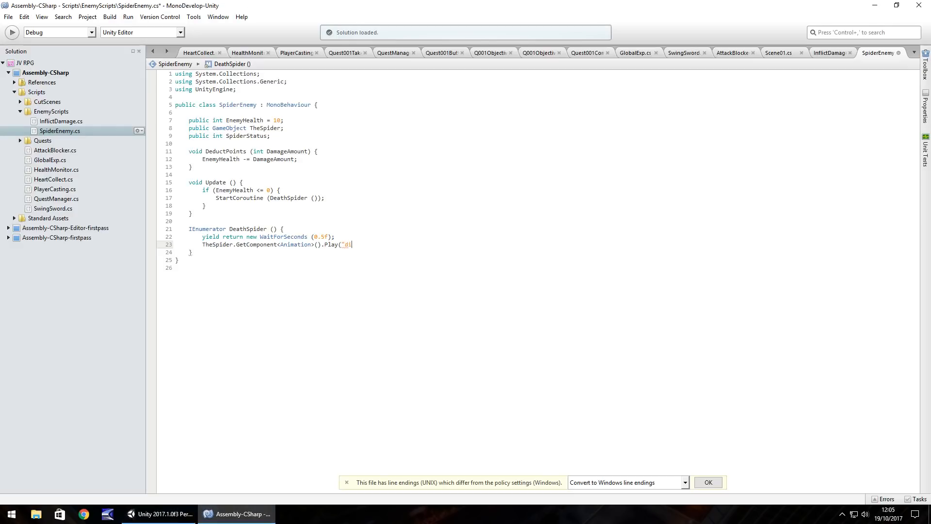
Step: Finish Play("die");, guard StartCoroutine with if (SpiderStatus == 0), and set SpiderStatus = 6 on death
{"action": "type", "text": "e\");"}
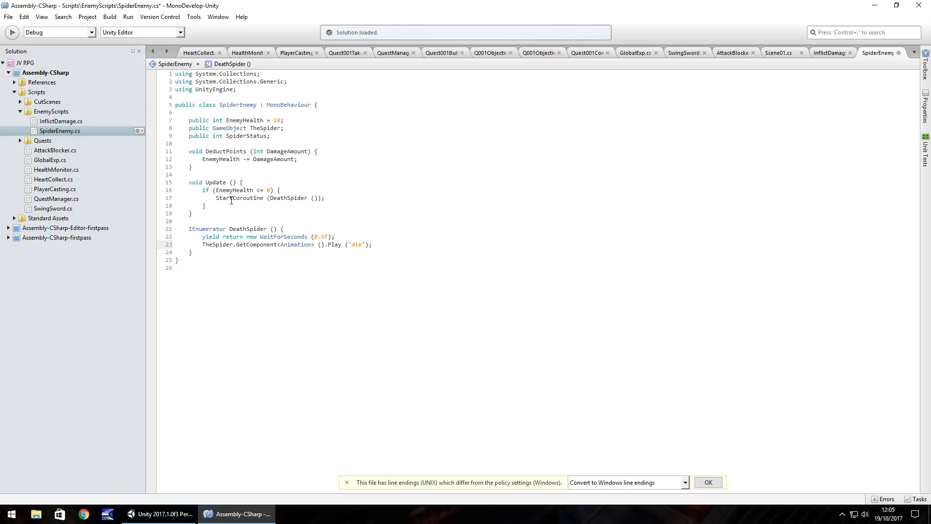
{"action": "left_click", "coordinate": [373, 244]}
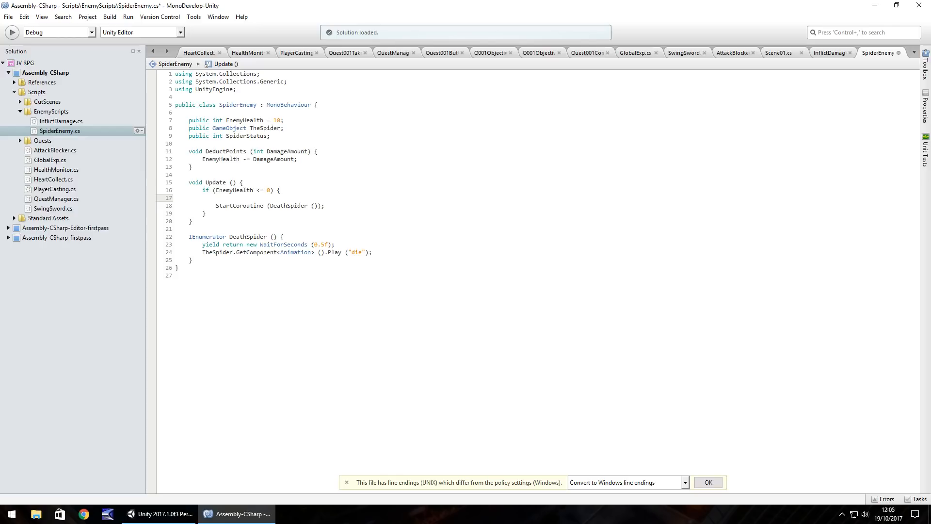
{"action": "type", "text": "if ("}
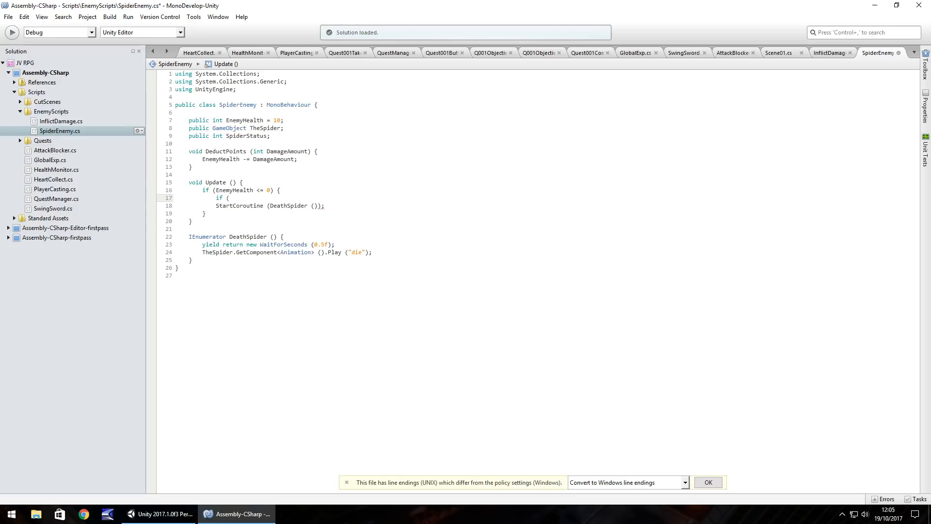
{"action": "type", "text": "Sid"}
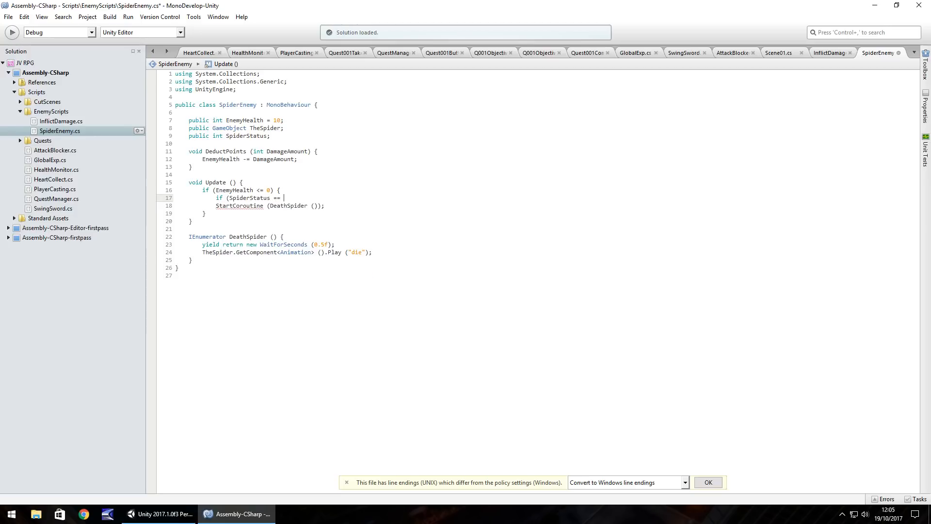
{"action": "type", "text": "0"}
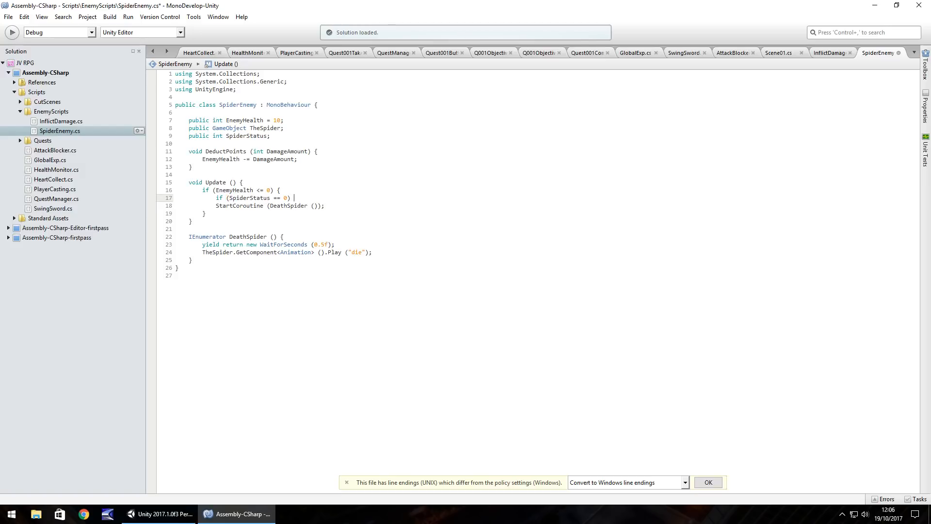
{"action": "type", "text": "{"}
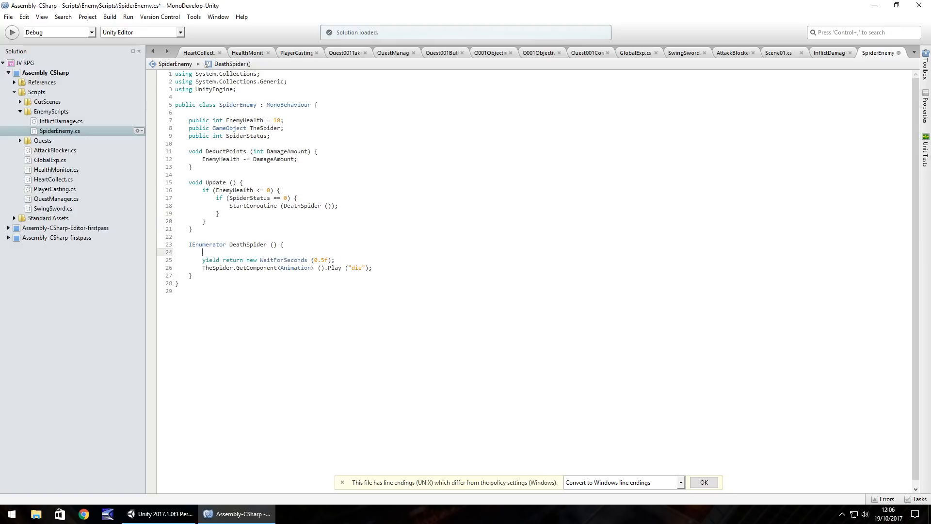
{"action": "type", "text": "SpiderStatus ="}
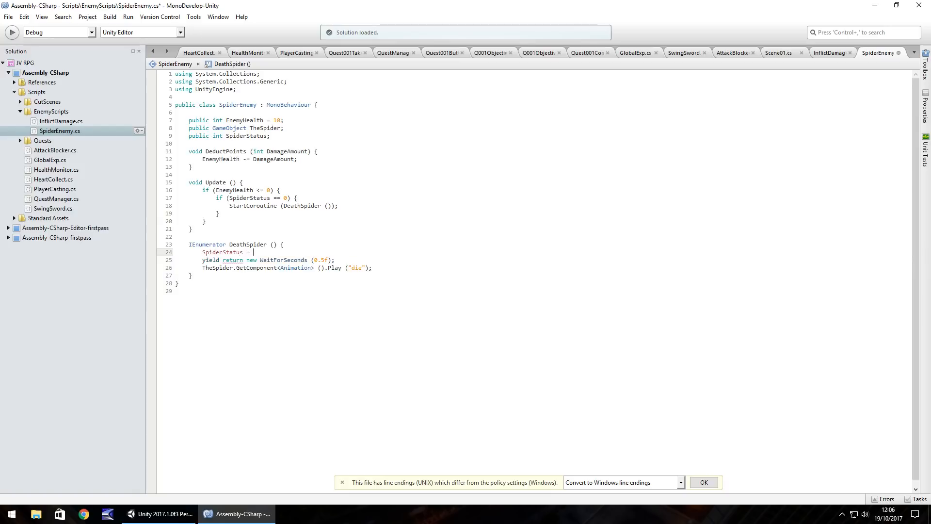
{"action": "type", "text": "6;"}
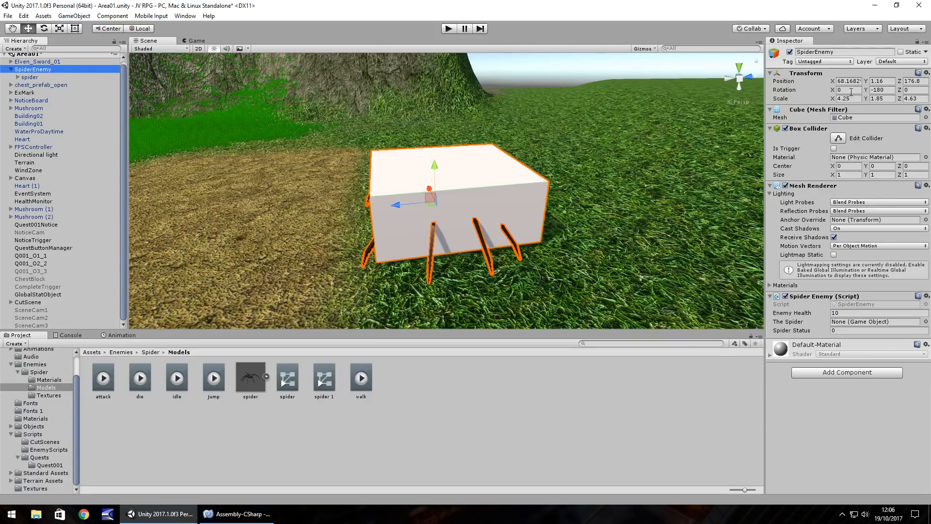
Step: Assign the spider model to Spider Enemy's The Spider field and run the game
{"action": "left_click", "coordinate": [873, 322]}
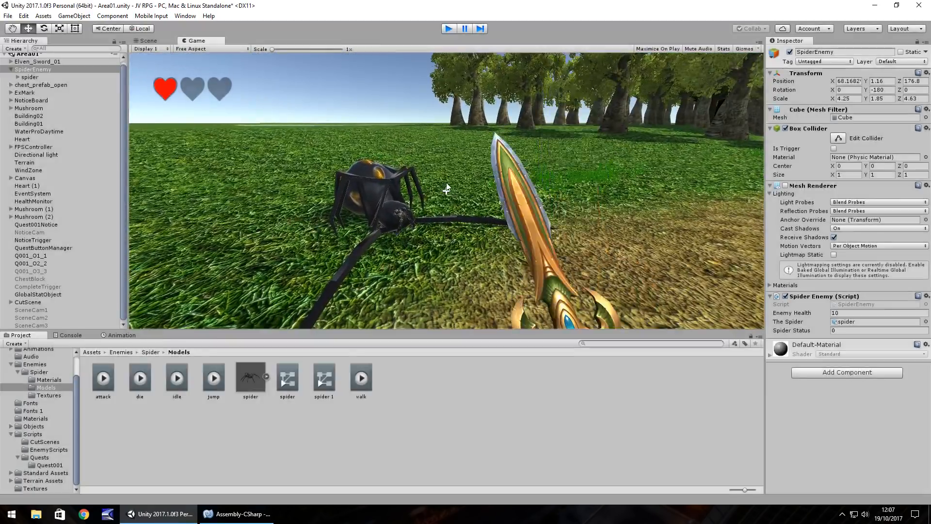
Step: Return to SpiderEnemy.cs and save its DeathSpider SpiderStatus change
{"action": "left_click", "coordinate": [236, 514]}
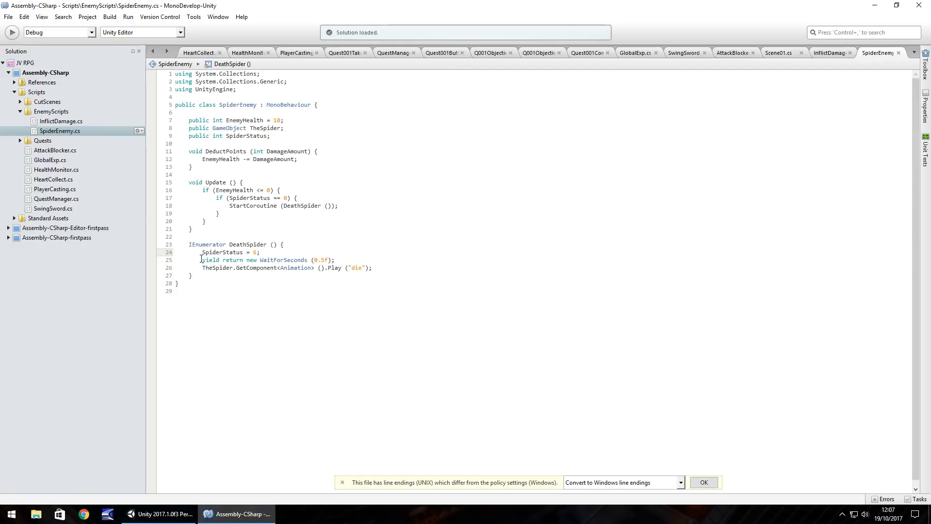
{"action": "mouse_move", "coordinate": [355, 269]}
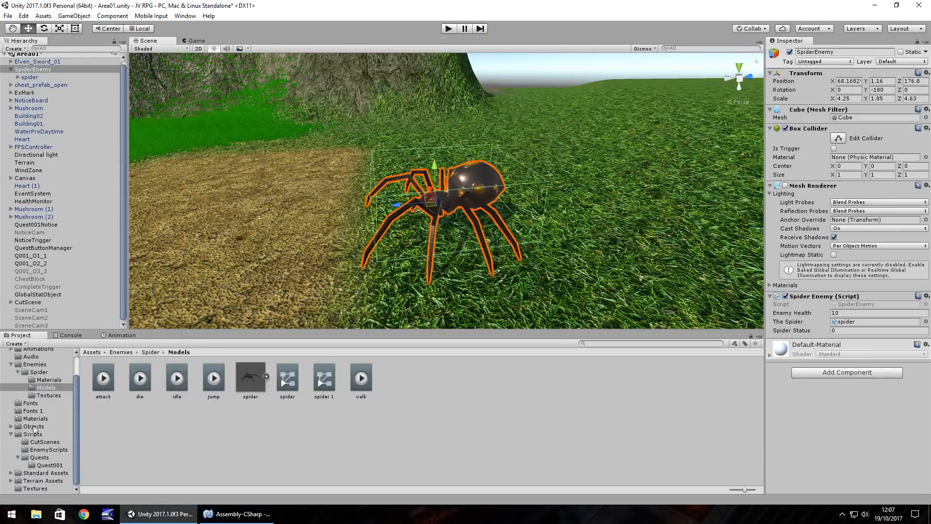
Step: Create an Experience folder inside Assets/Scripts and open it
{"action": "left_click", "coordinate": [33, 434]}
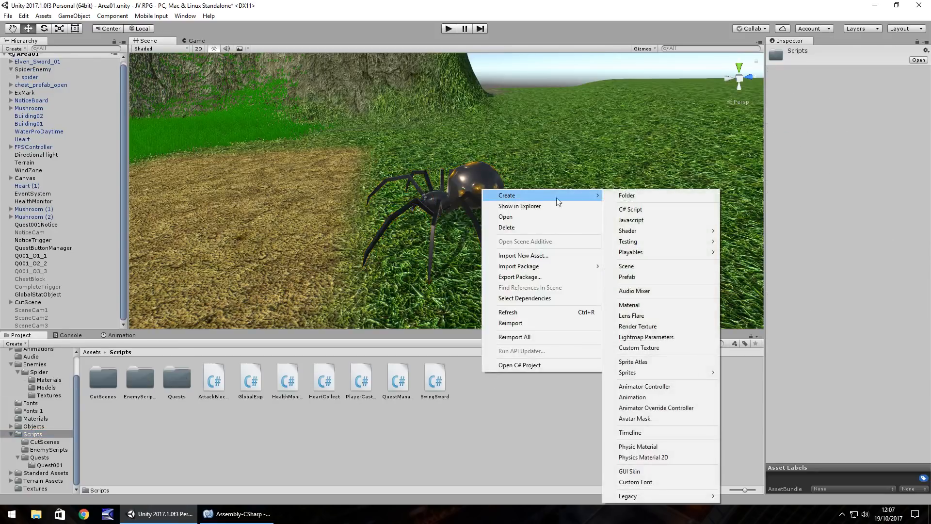
{"action": "left_click", "coordinate": [627, 195]}
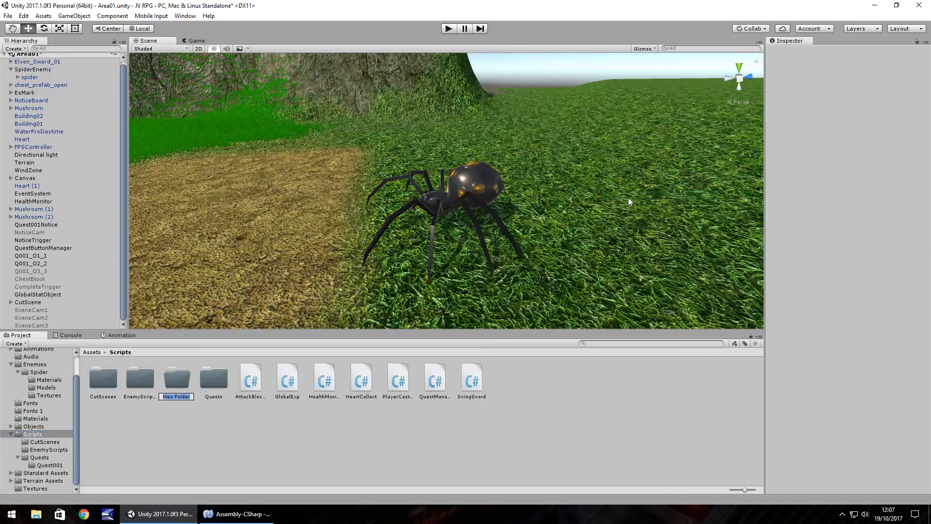
{"action": "type", "text": "Experien"}
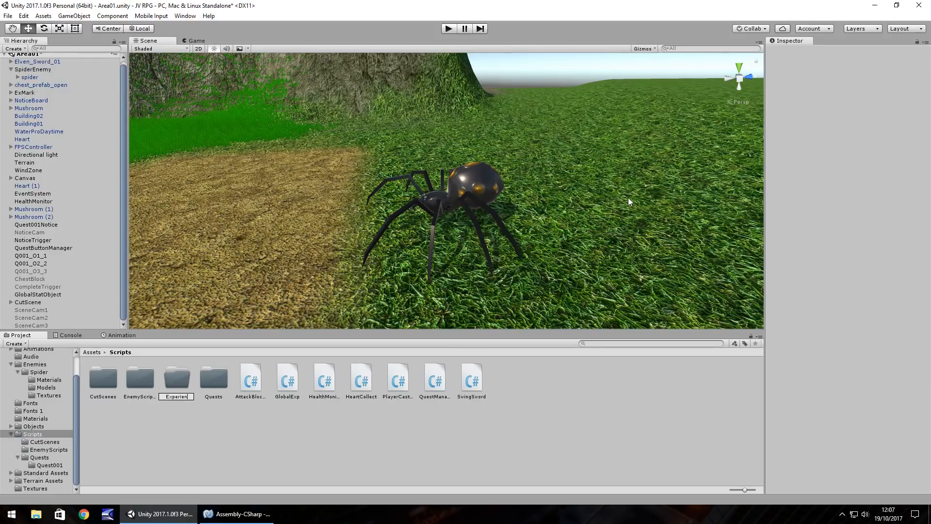
{"action": "double_click", "coordinate": [176, 377]}
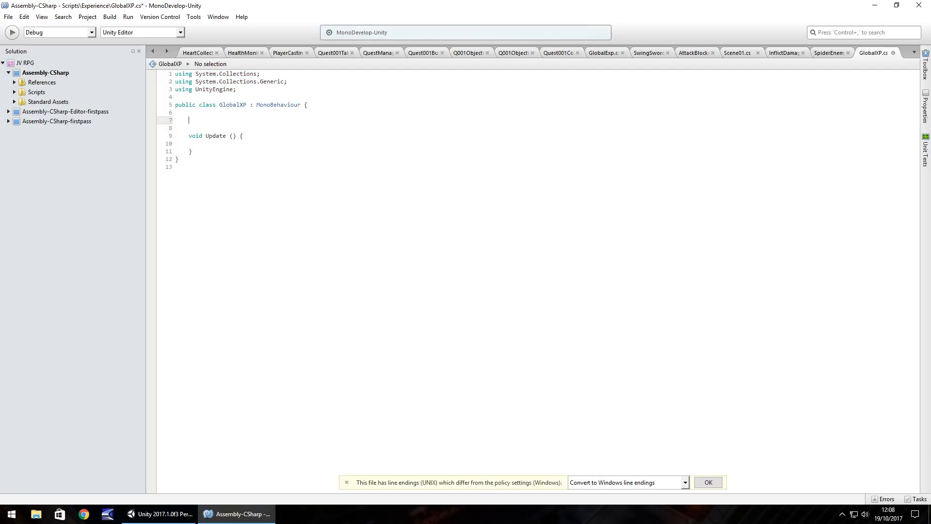
Step: Declare static CurrentXP and int InternalXP, copy CurrentXP into InternalXP in Update, and save GlobalXP
{"action": "type", "text": "public static int"}
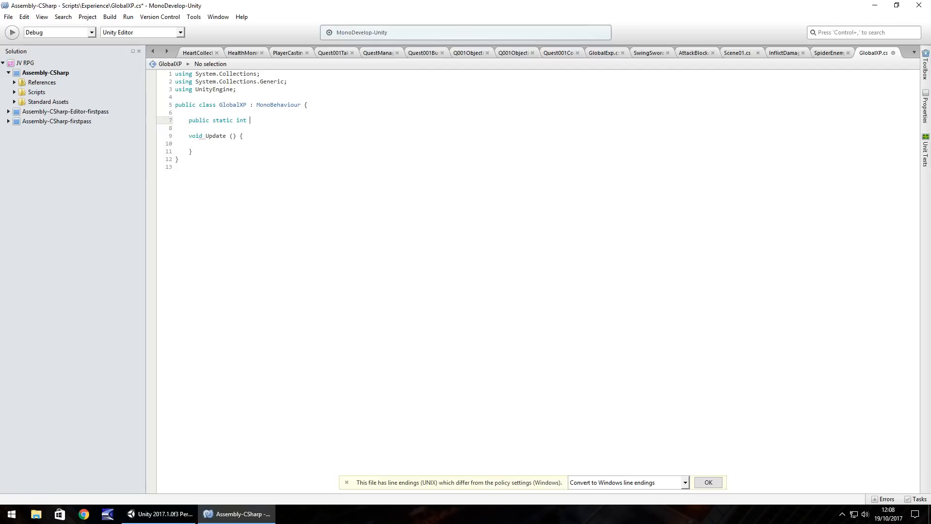
{"action": "type", "text": "Cui"}
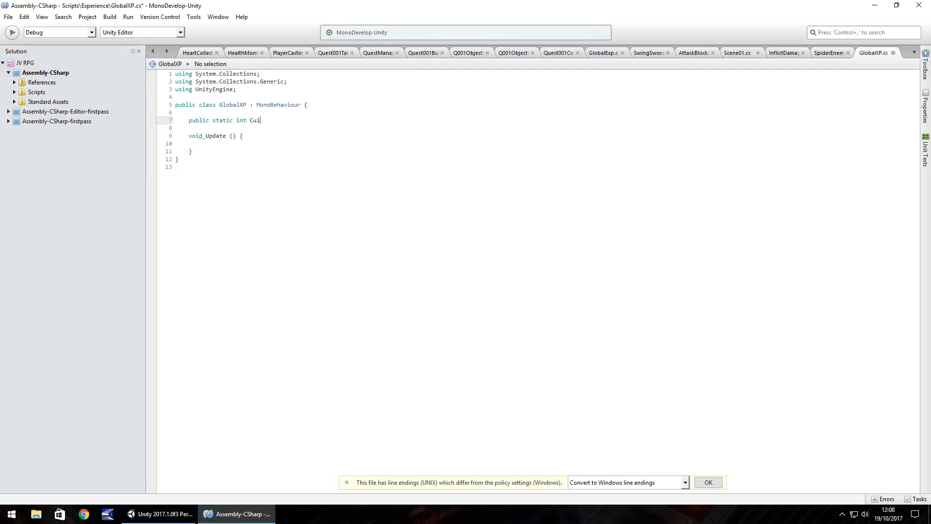
{"action": "type", "text": "rrent"}
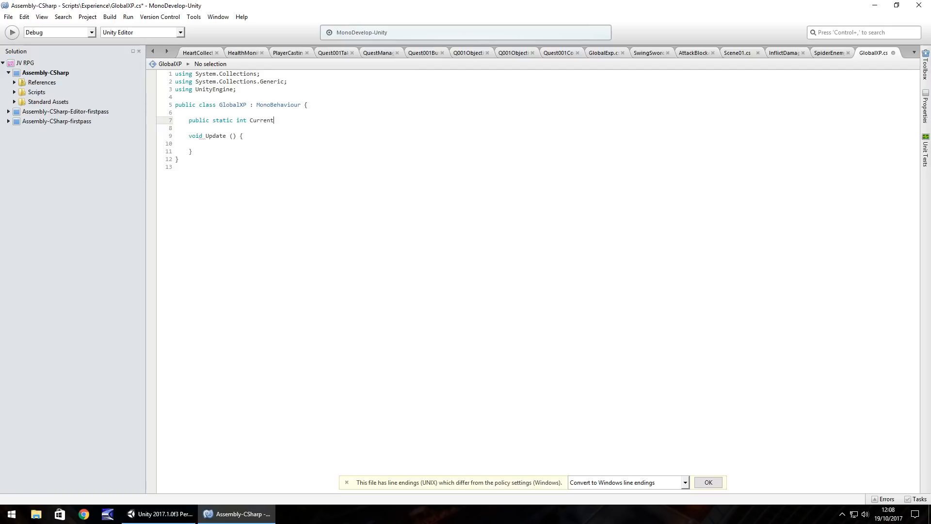
{"action": "type", "text": "XP;"}
{"action": "left_click", "coordinate": [342, 128]}
{"action": "type", "text": "public"}
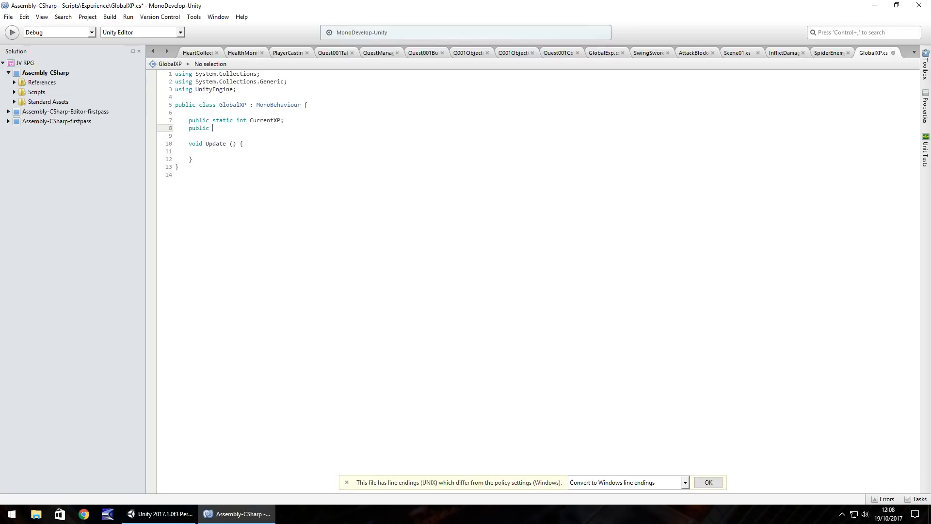
{"action": "type", "text": "int"}
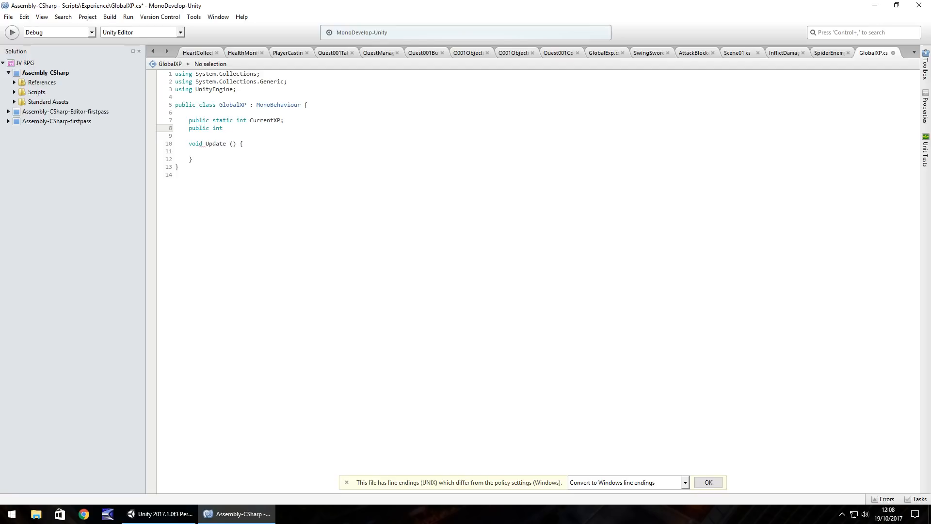
{"action": "type", "text": "I"}
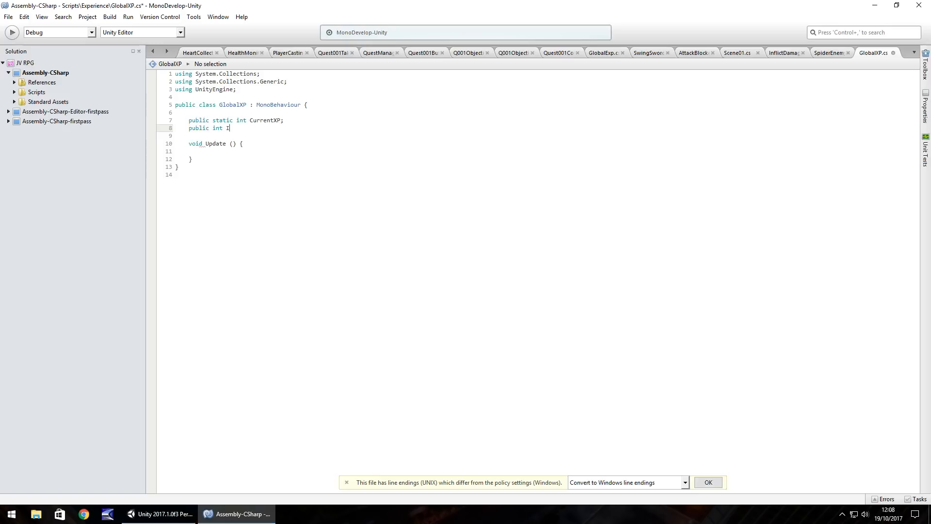
{"action": "type", "text": "nternalX"}
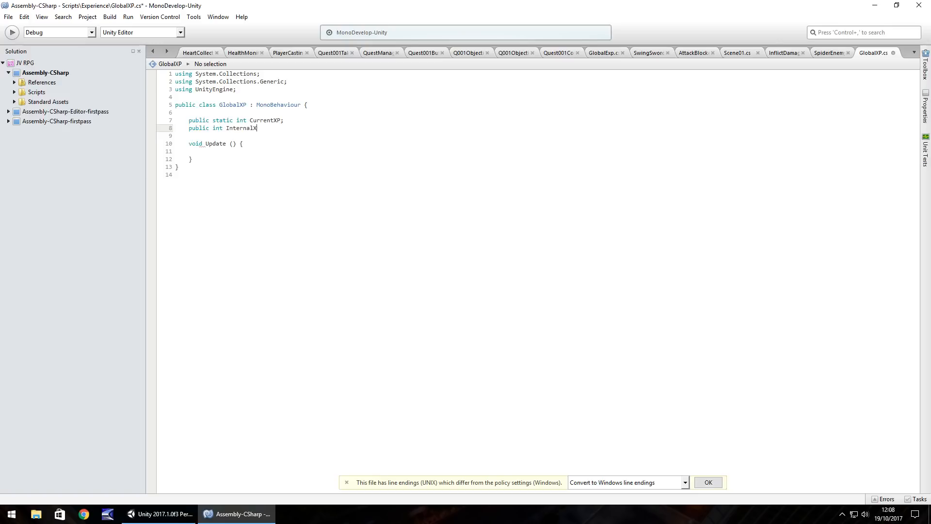
{"action": "type", "text": ";"}
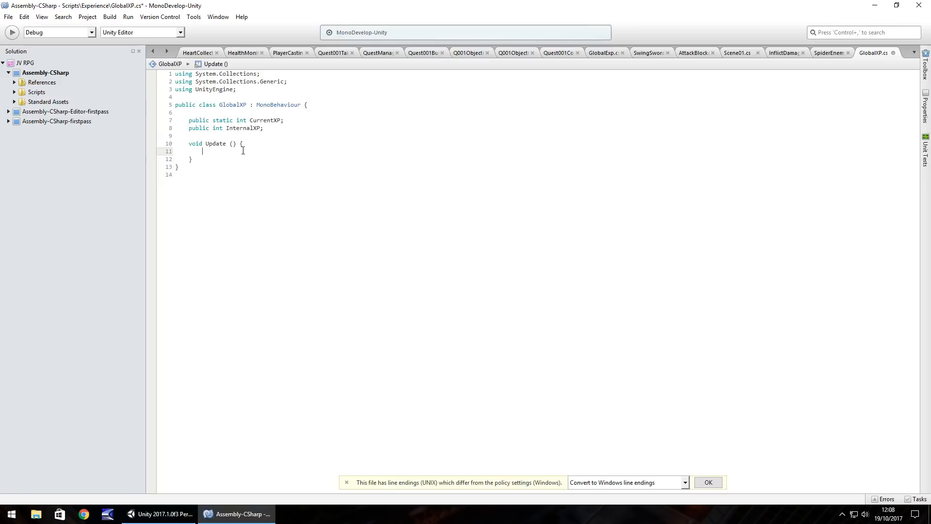
{"action": "type", "text": "InternalXP ="}
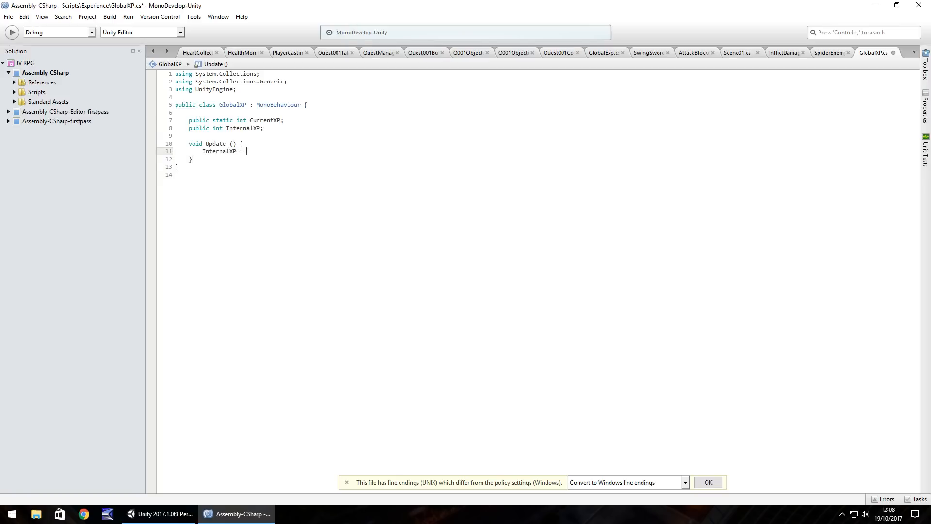
{"action": "type", "text": "CurrentXP;"}
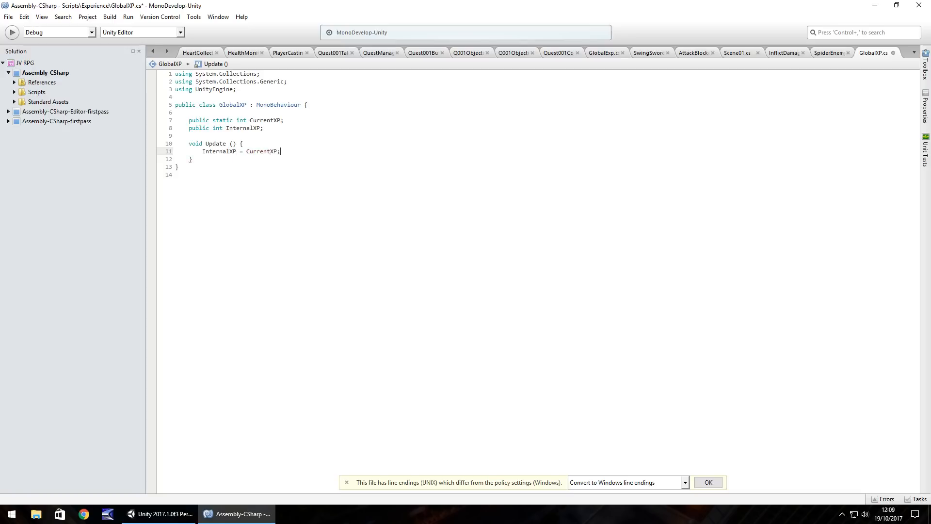
{"action": "key", "text": "ctrl+s"}
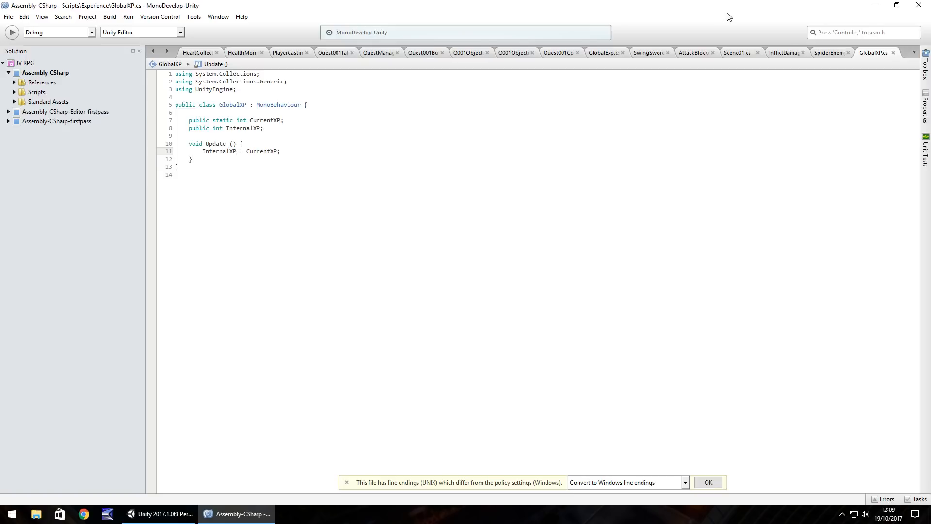
Step: Add 'GlobalXP.CurrentXP += 10;' to SpiderEnemy's DeathSpider coroutine, then return to Unity
{"action": "left_click", "coordinate": [829, 52]}
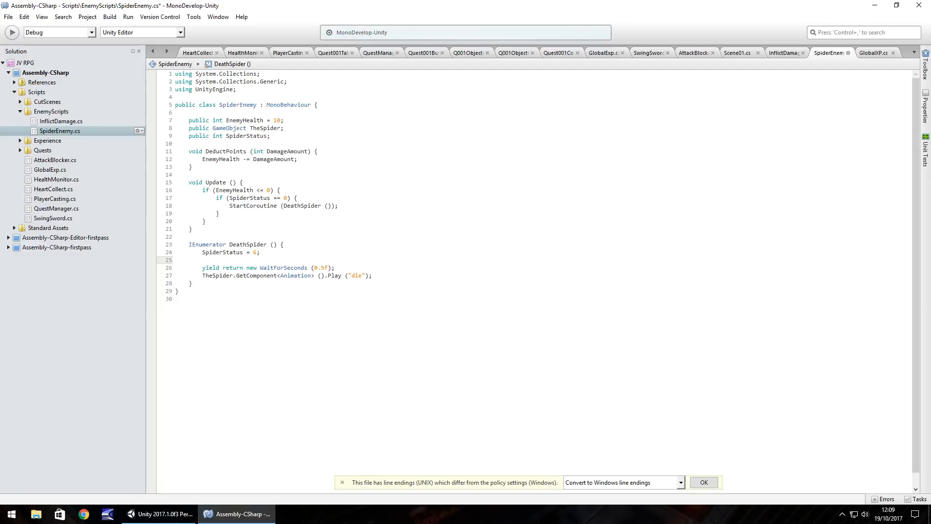
{"action": "type", "text": "Globa"}
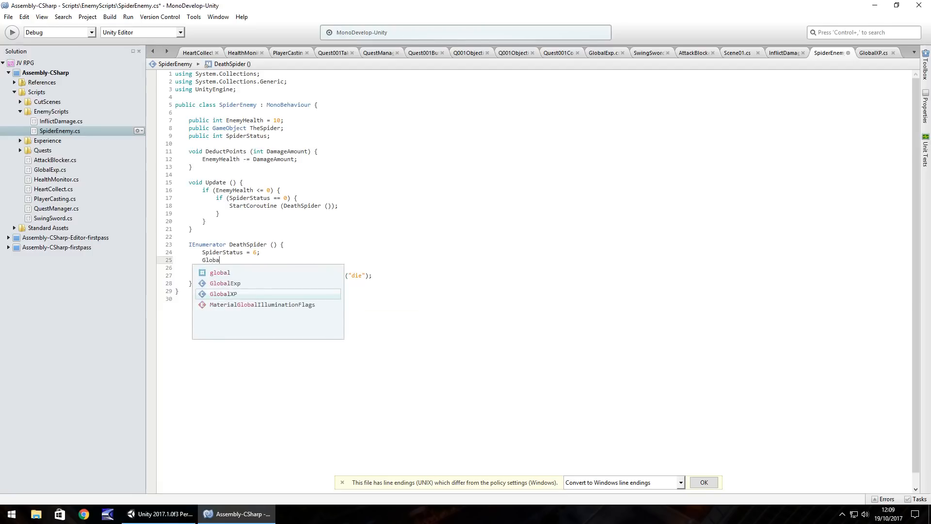
{"action": "type", "text": "XP"}
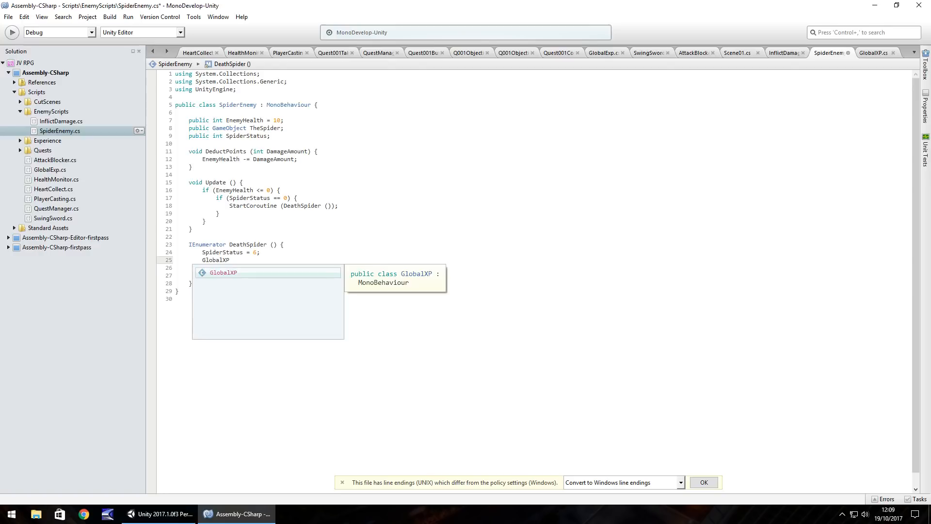
{"action": "type", "text": ".CurrentXP"}
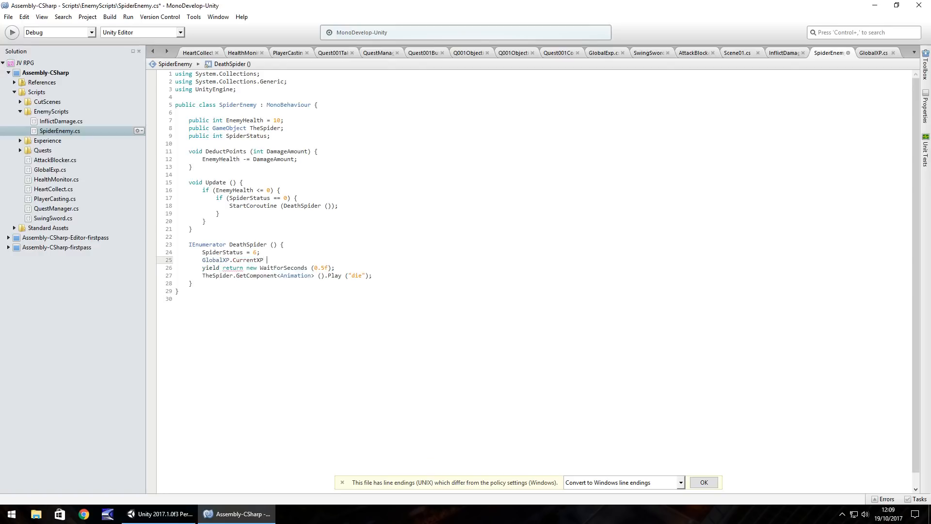
{"action": "type", "text": "+="}
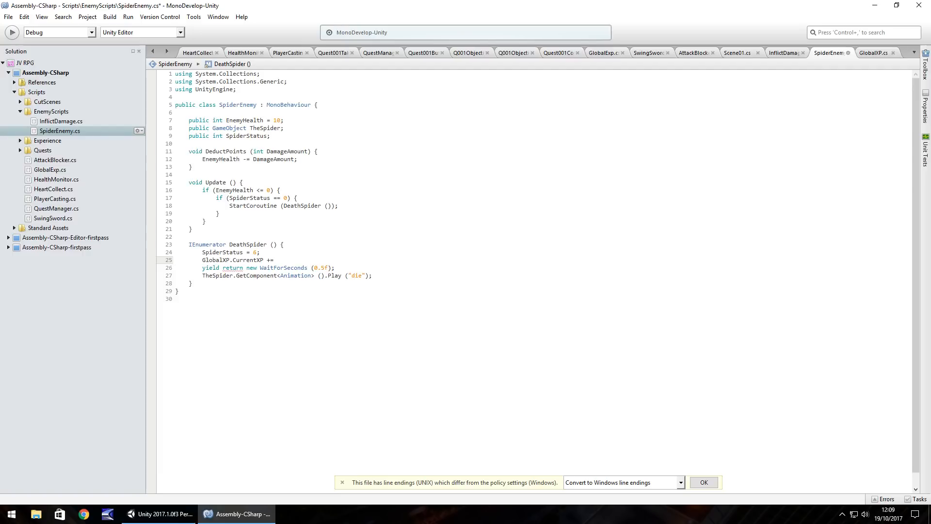
{"action": "type", "text": "10;"}
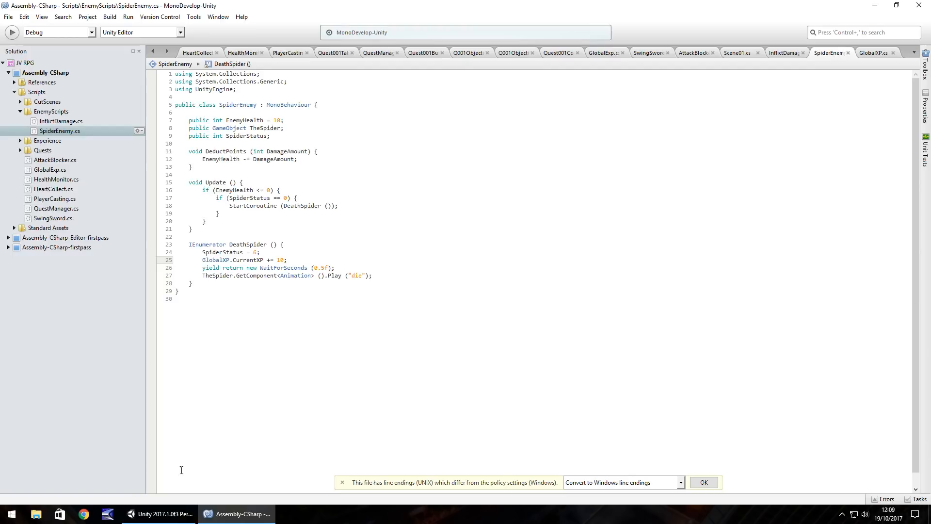
{"action": "left_click", "coordinate": [160, 513]}
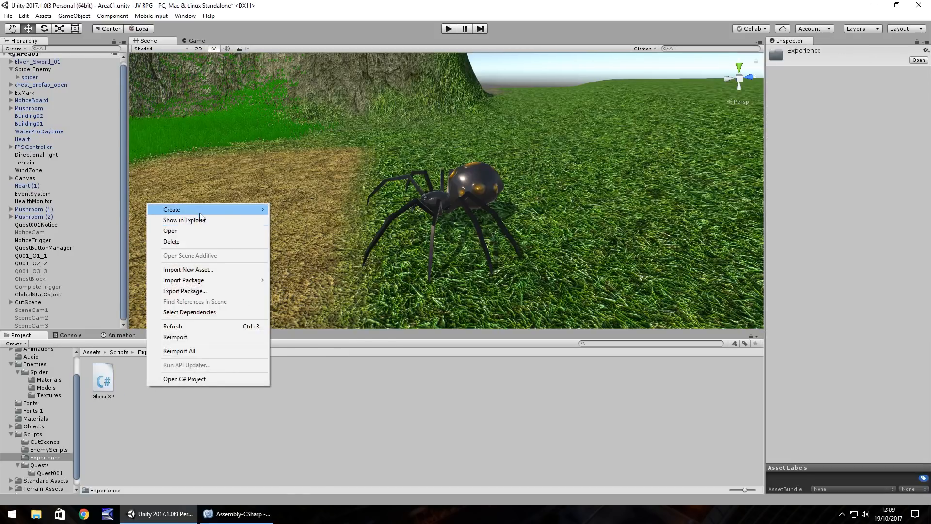
Step: Create a GlobalLevel C# script beside GlobalXP in Experience and open it in MonoDevelop
{"action": "left_click", "coordinate": [171, 210]}
{"action": "type", "text": "GlobalLevel"}
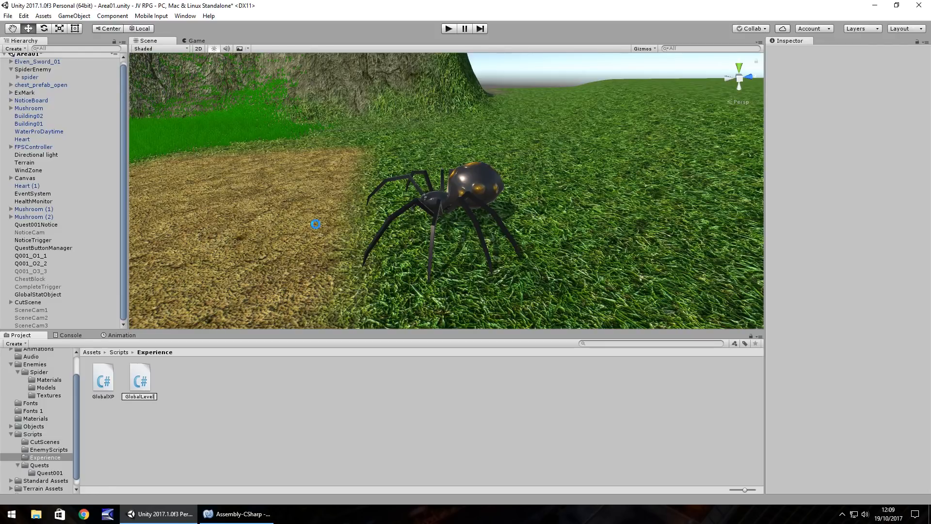
{"action": "left_click", "coordinate": [103, 377]}
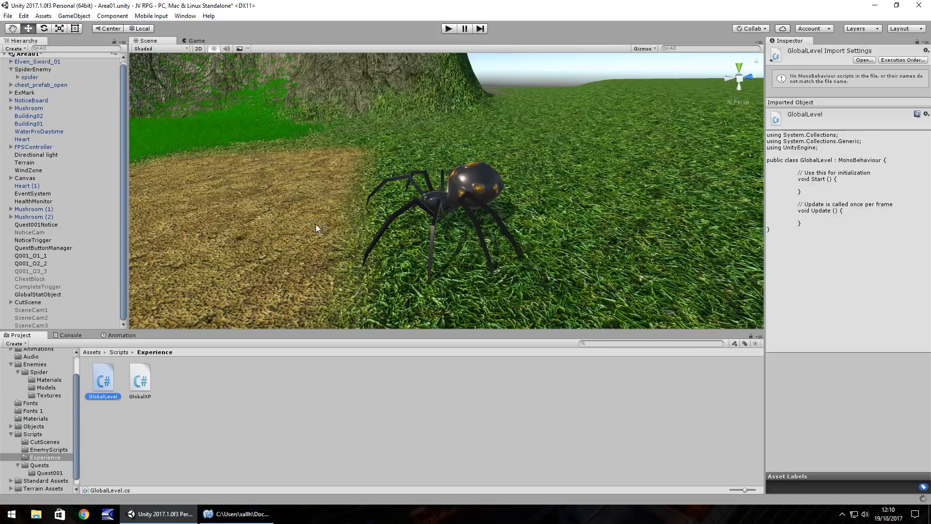
{"action": "double_click", "coordinate": [103, 377]}
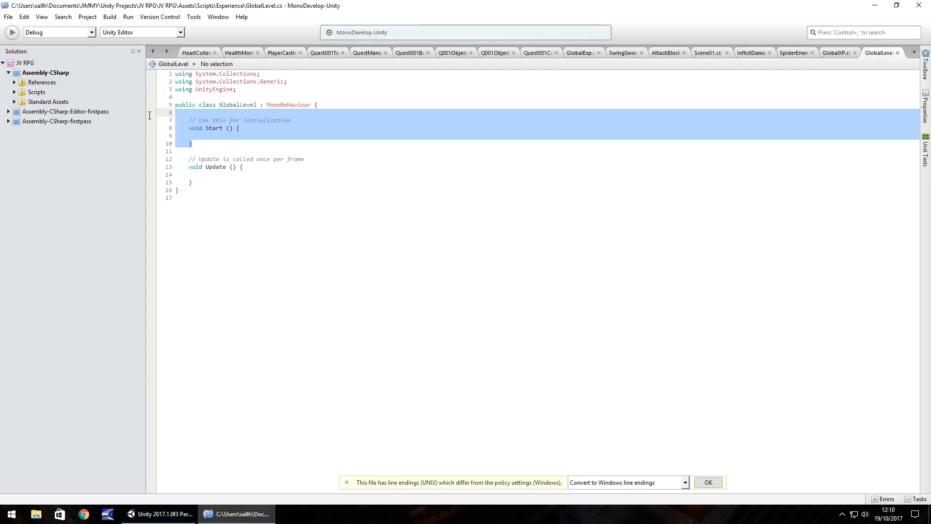
Step: Delete GlobalLevel's Start method and copy GlobalXP's fields and Update method
{"action": "key", "text": "Delete"}
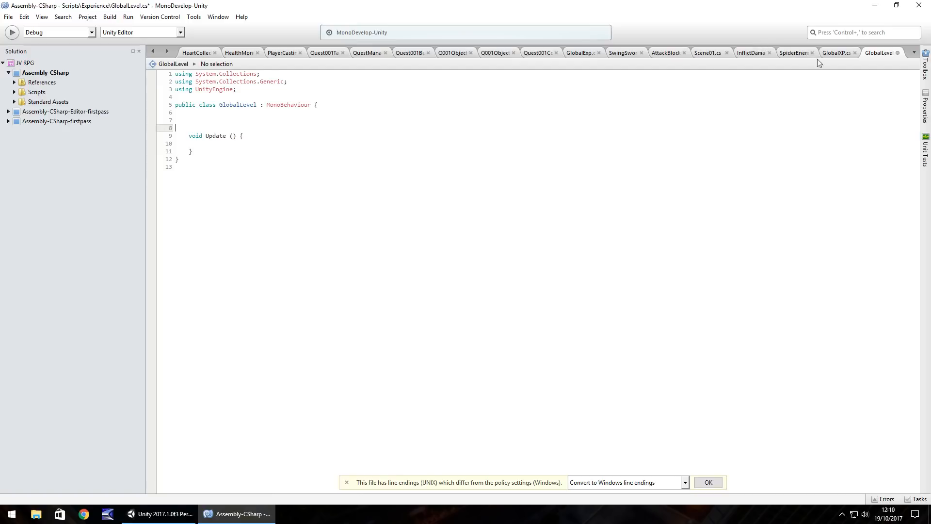
{"action": "left_click", "coordinate": [847, 52]}
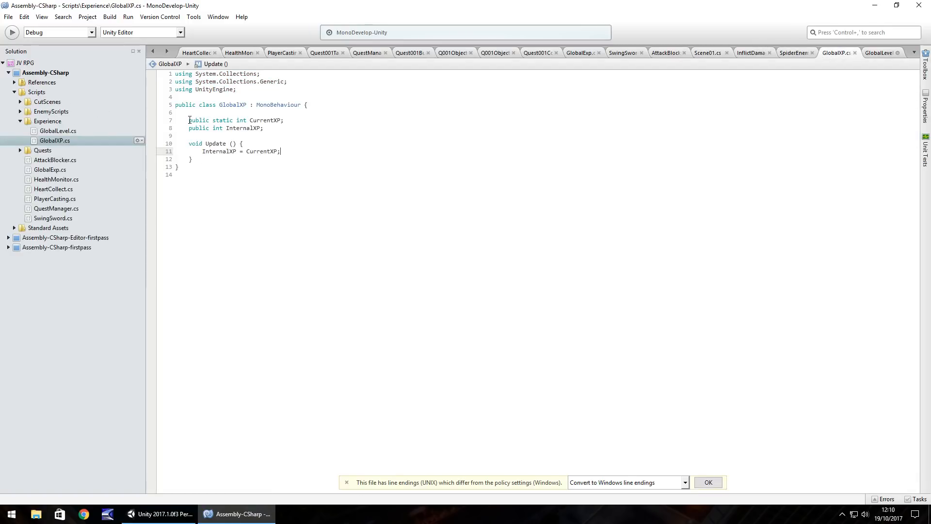
{"action": "left_click_drag", "start_coordinate": [189, 120], "coordinate": [346, 159]}
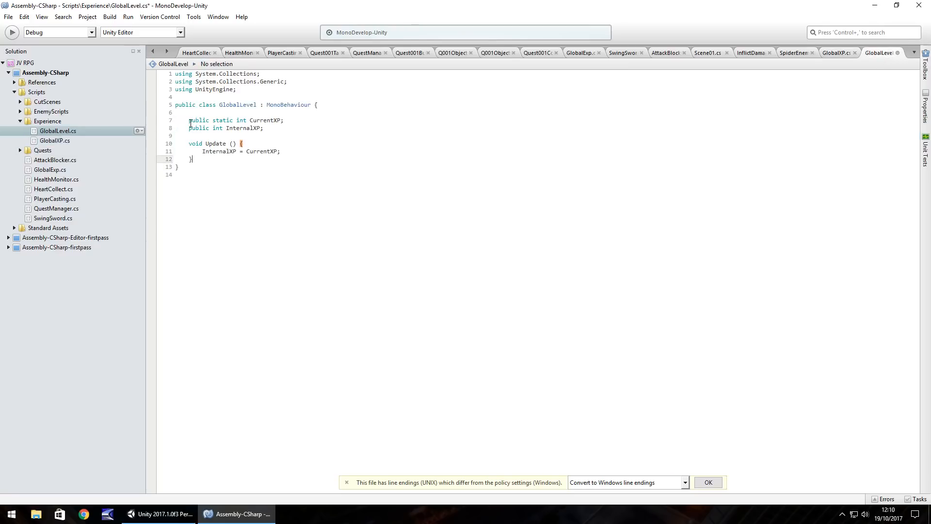
Step: Rename the copied fields to CurrentLevel and InternalLevel in GlobalLevel, then return to Unity
{"action": "double_click", "coordinate": [276, 121]}
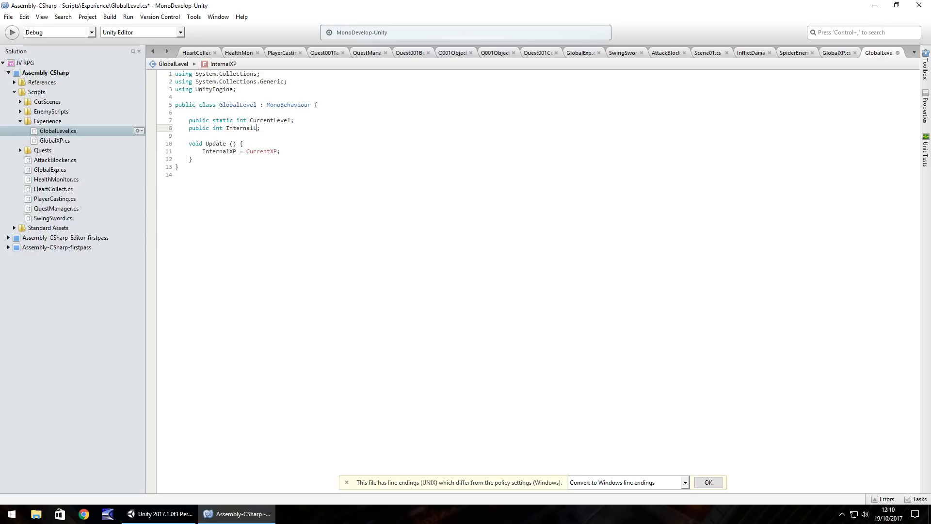
{"action": "type", "text": "Level"}
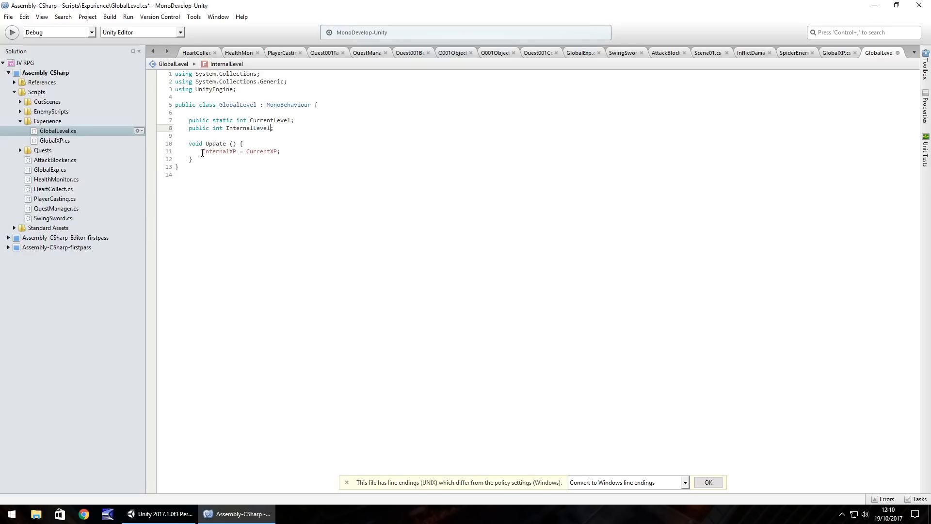
{"action": "double_click", "coordinate": [219, 151]}
{"action": "type", "text": "L"}
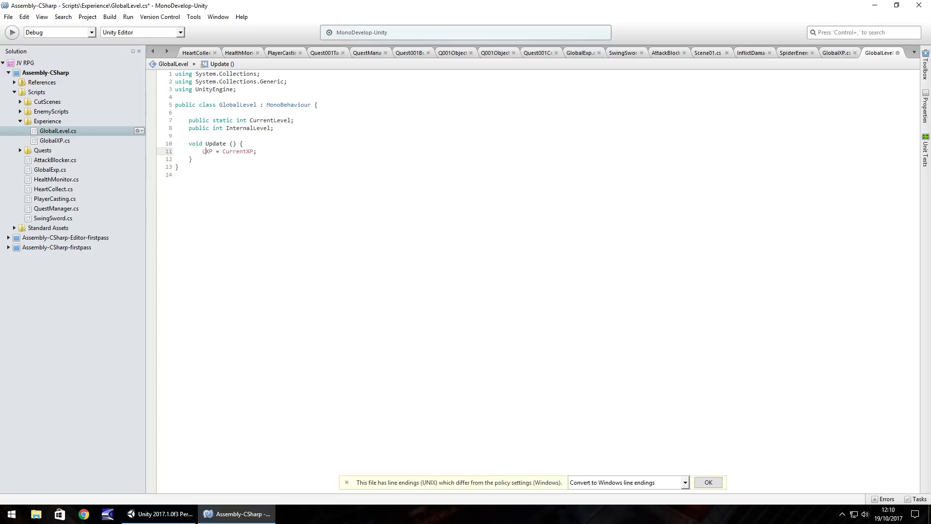
{"action": "type", "text": "Current"}
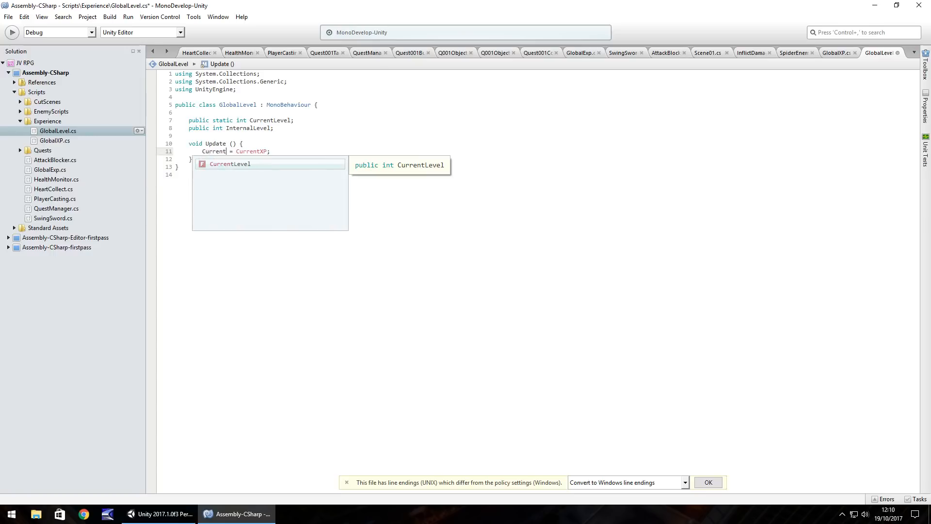
{"action": "key", "text": "BackSpace"}
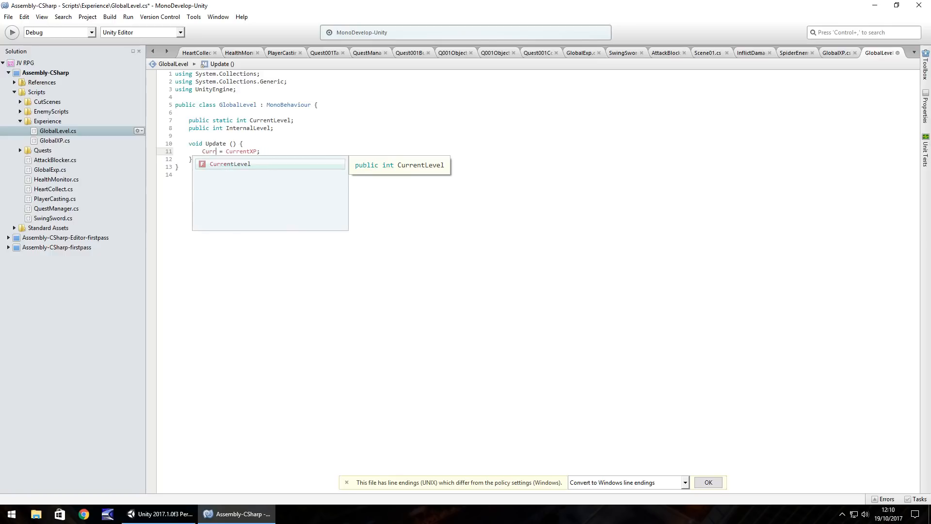
{"action": "type", "text": "Internal"}
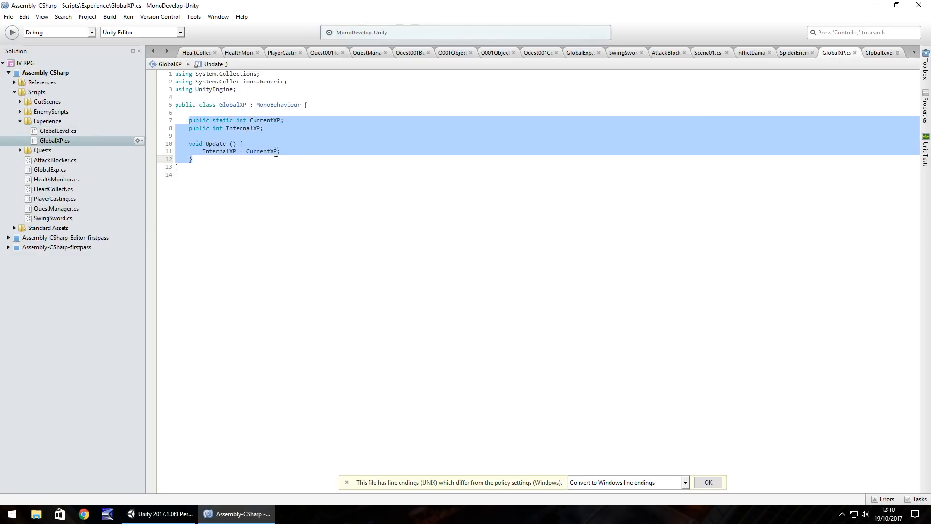
{"action": "left_click", "coordinate": [882, 52]}
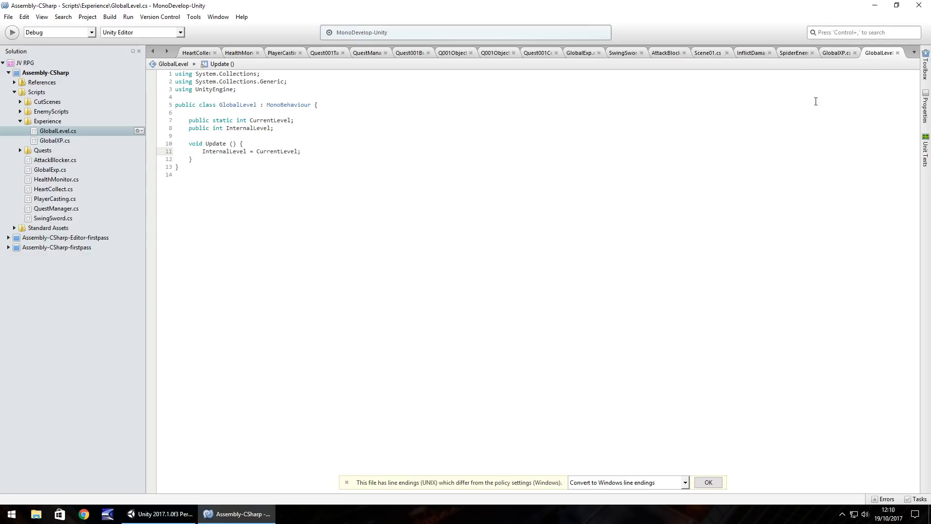
{"action": "left_click", "coordinate": [155, 514]}
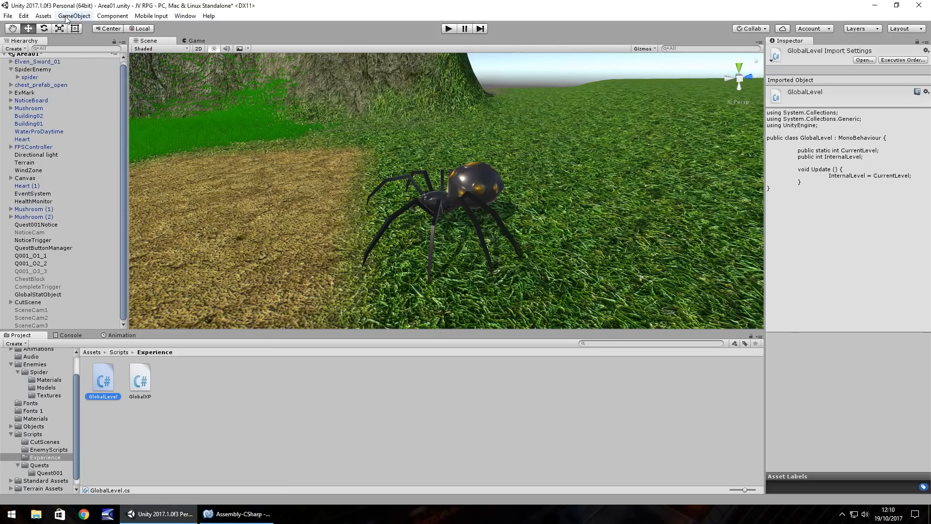
Step: Create an empty GameObject and rename it LevelXPObject in the Hierarchy
{"action": "left_click", "coordinate": [73, 16]}
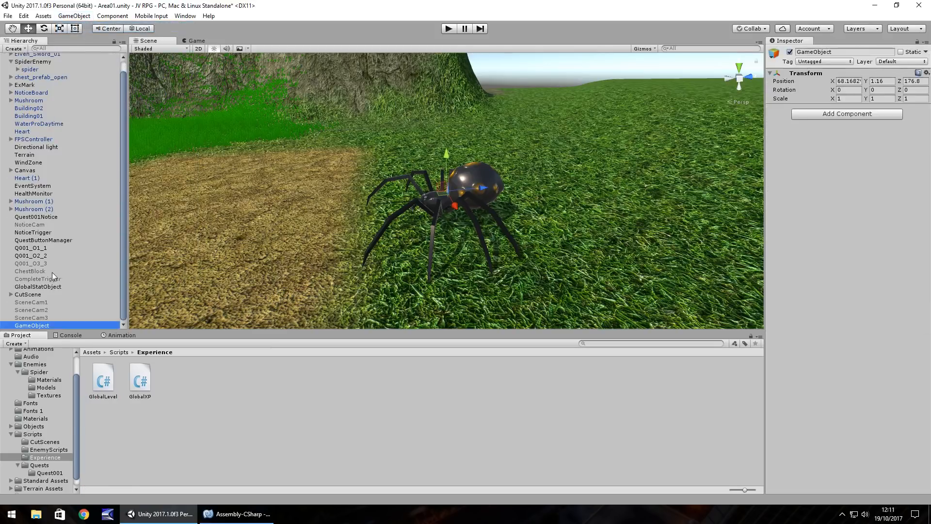
{"action": "double_click", "coordinate": [31, 325]}
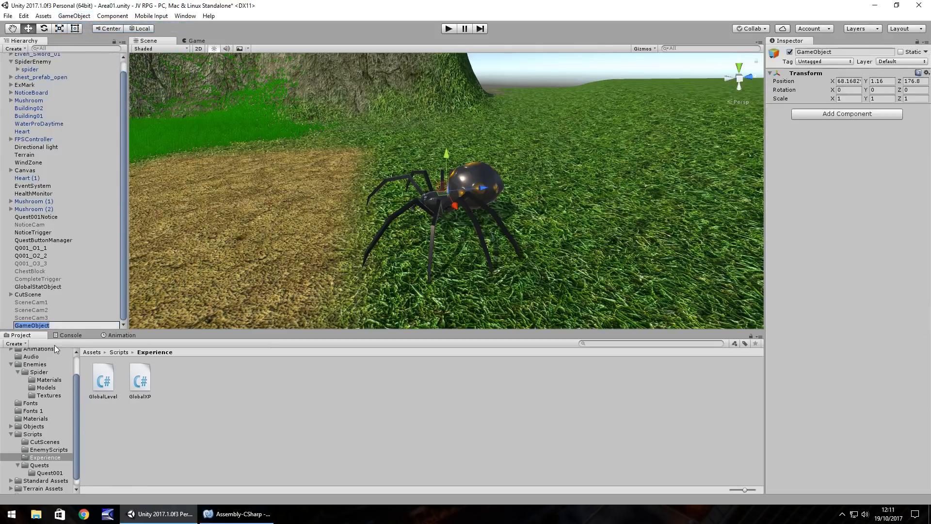
{"action": "type", "text": "Level"}
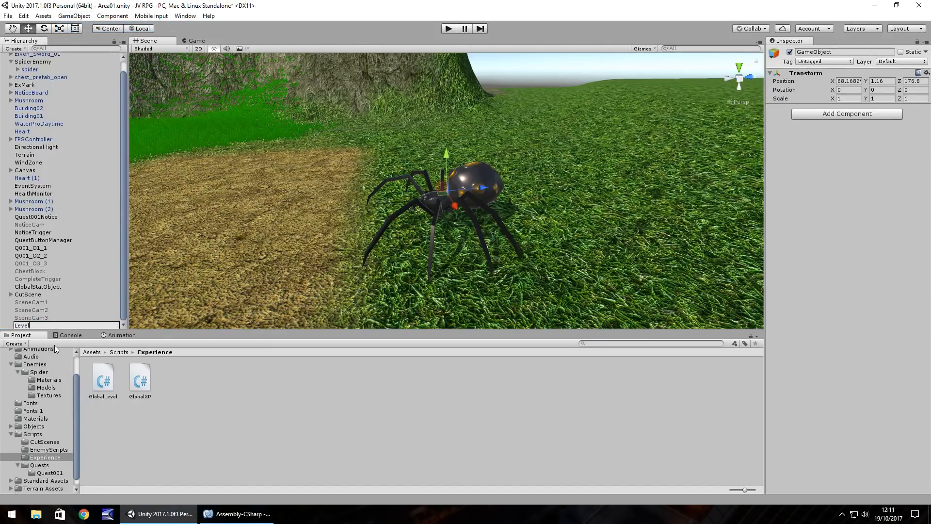
{"action": "type", "text": "XP0"}
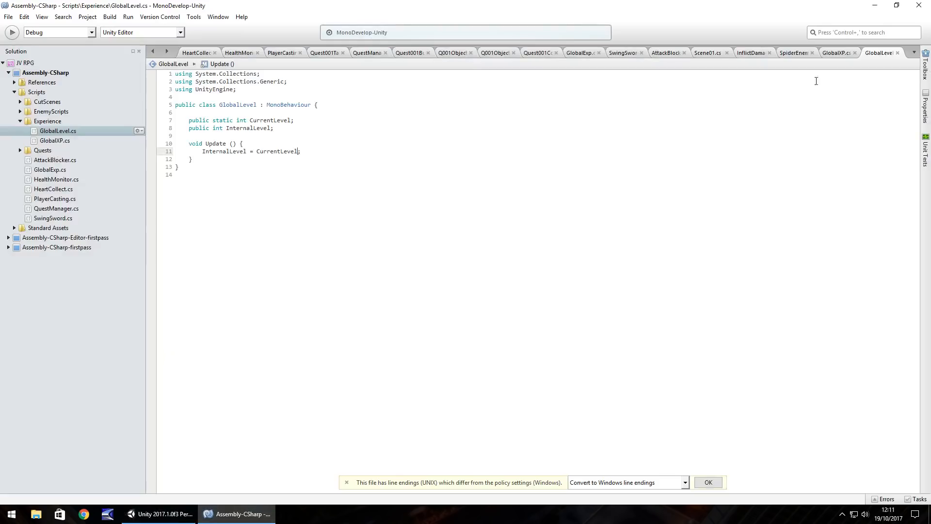
Step: Declare 'public int BaseXP = 10;' below SpiderStatus in SpiderEnemy
{"action": "left_click", "coordinate": [795, 53]}
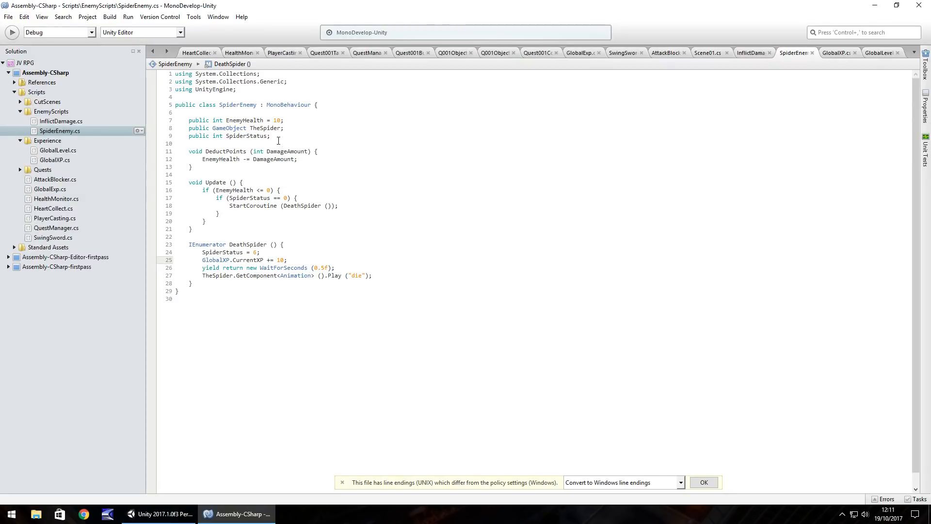
{"action": "left_click", "coordinate": [277, 136]}
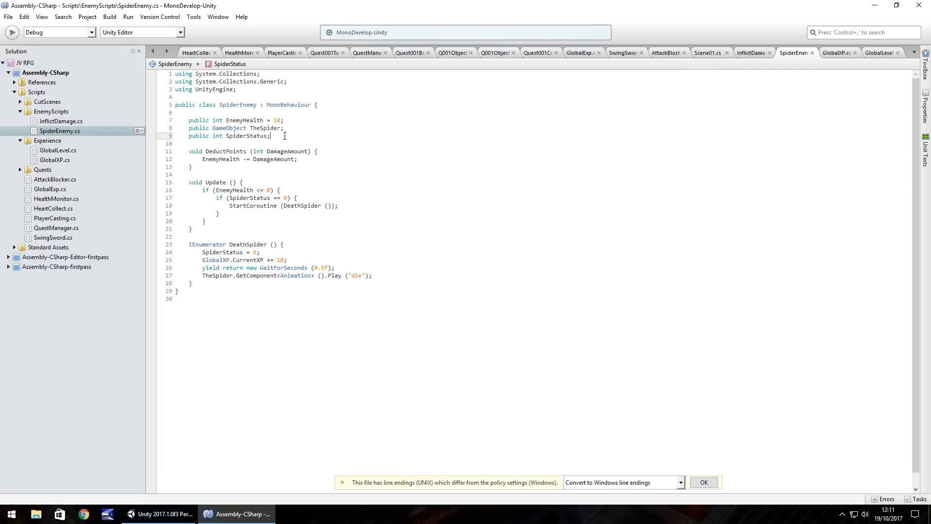
{"action": "type", "text": "public int"}
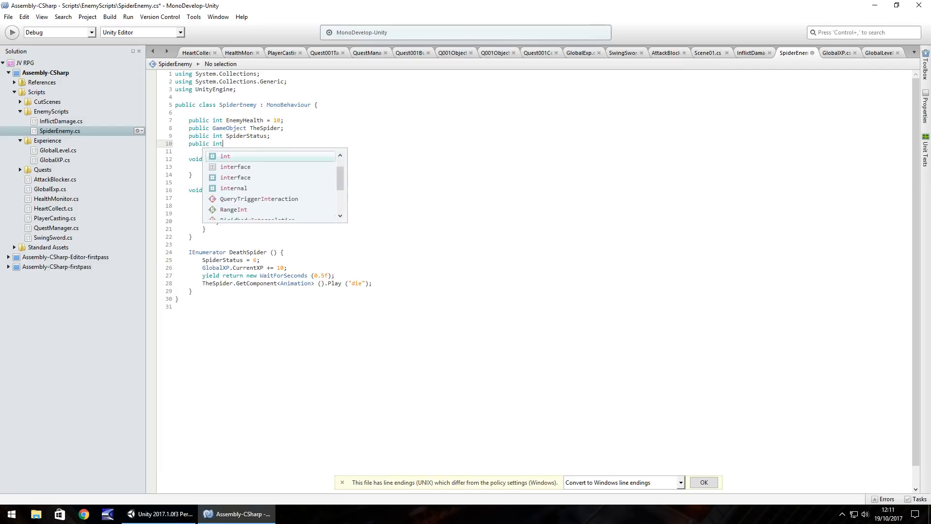
{"action": "type", "text": "Base"}
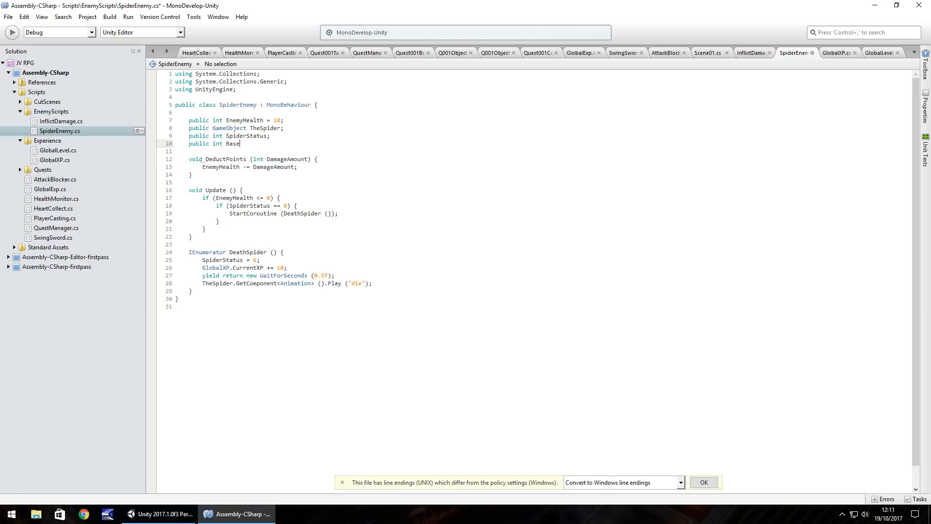
{"action": "type", "text": "XP"}
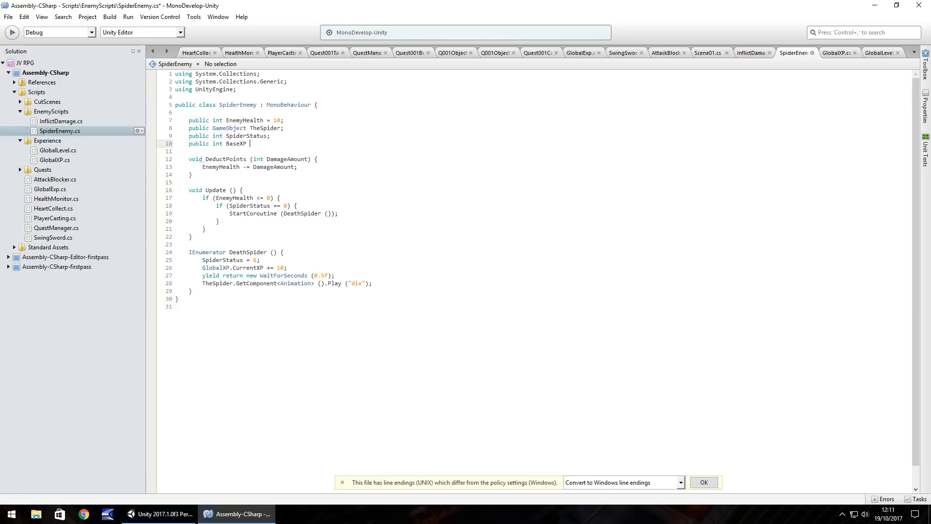
{"action": "type", "text": "= 10;"}
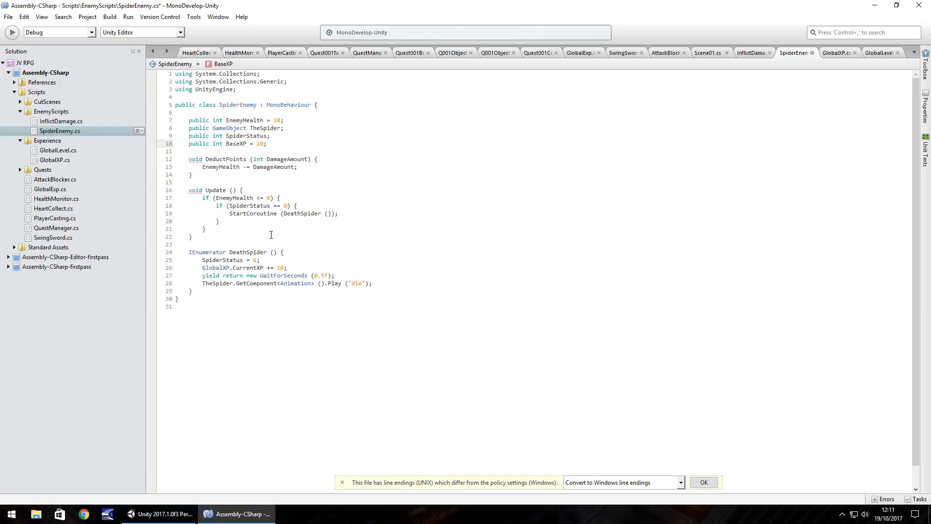
{"action": "left_click", "coordinate": [271, 144]}
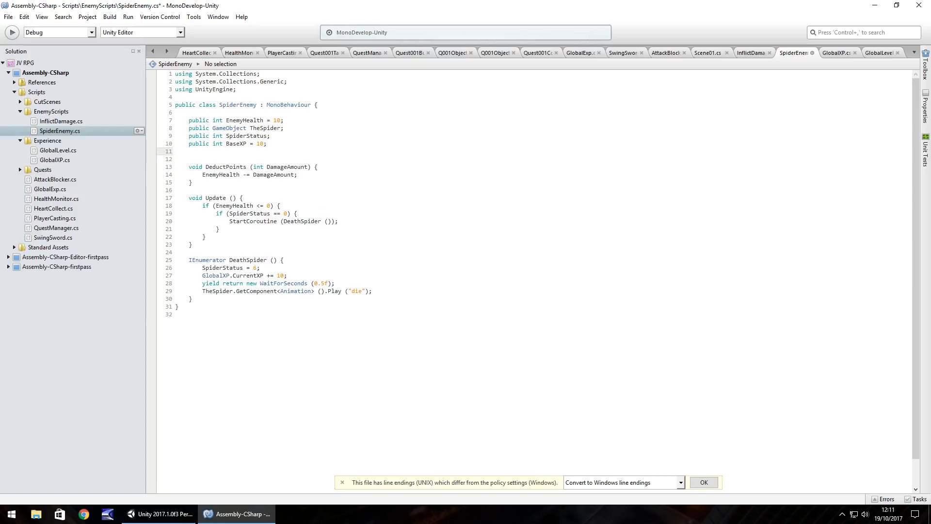
Step: Add a 'public int CalculatedXP;' declaration below BaseXP in SpiderEnemy
{"action": "left_click", "coordinate": [182, 151]}
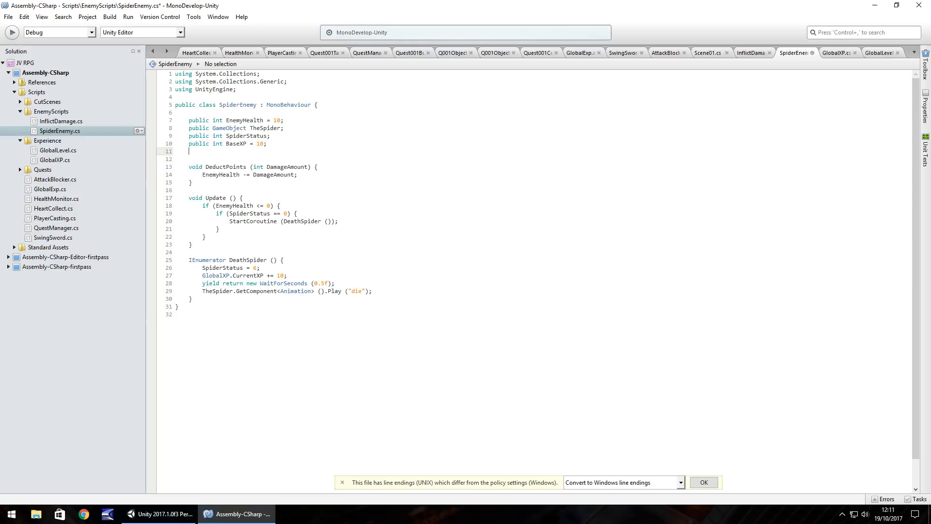
{"action": "type", "text": "public"}
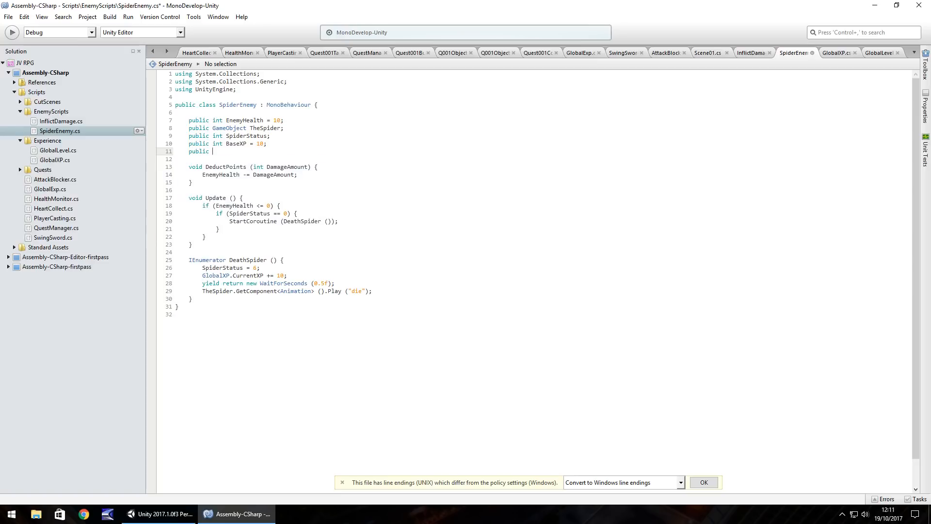
{"action": "type", "text": "int Calc"}
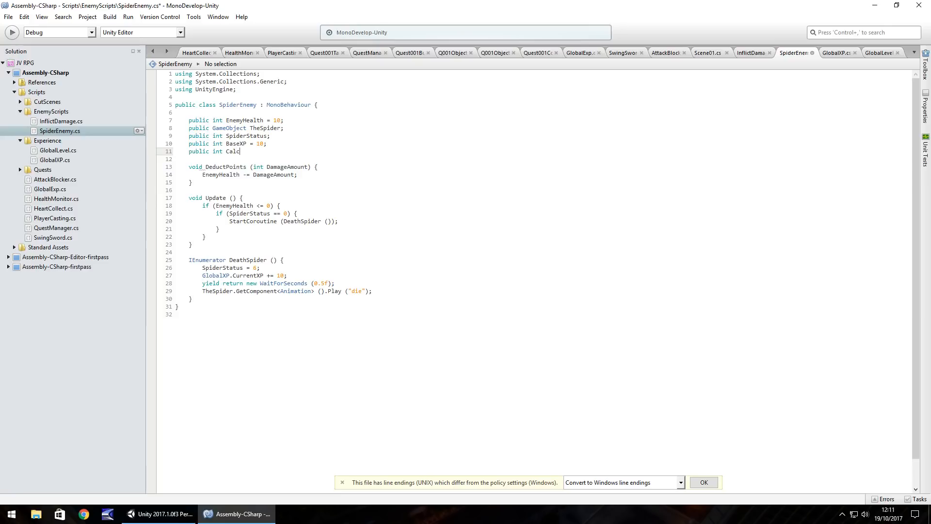
{"action": "type", "text": "ulatedXP;"}
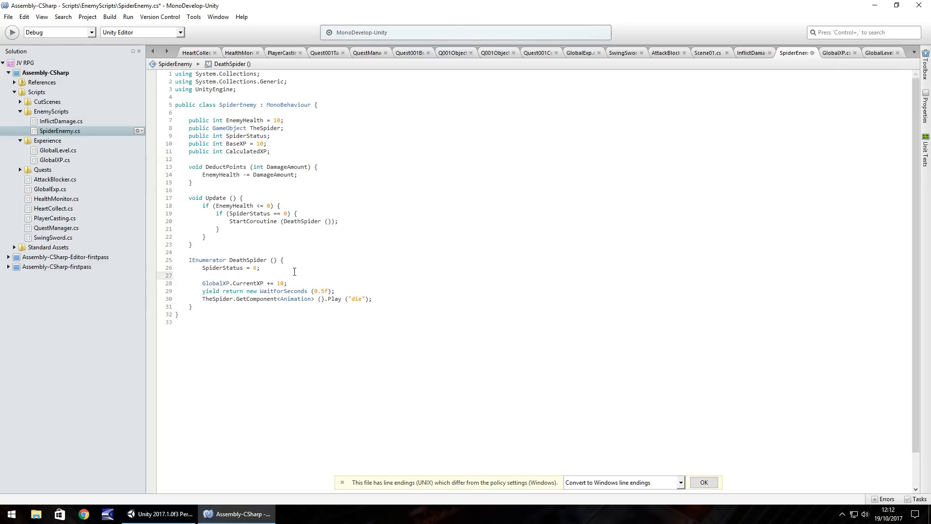
Step: In DeathSpider, compute CalculatedXP = BaseXP * GlobalLevel.CurrentLevel and add CalculatedXP to CurrentXP
{"action": "type", "text": "CalculatedXP ="}
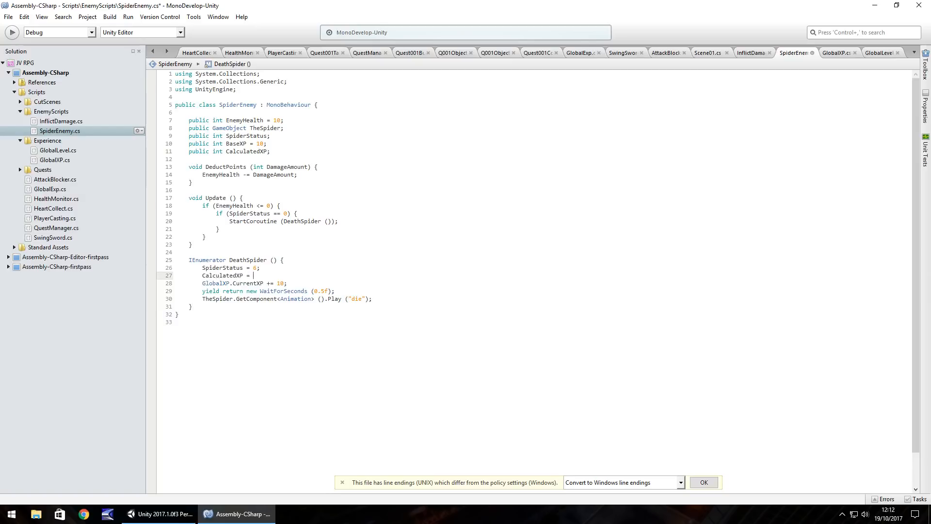
{"action": "type", "text": "B"}
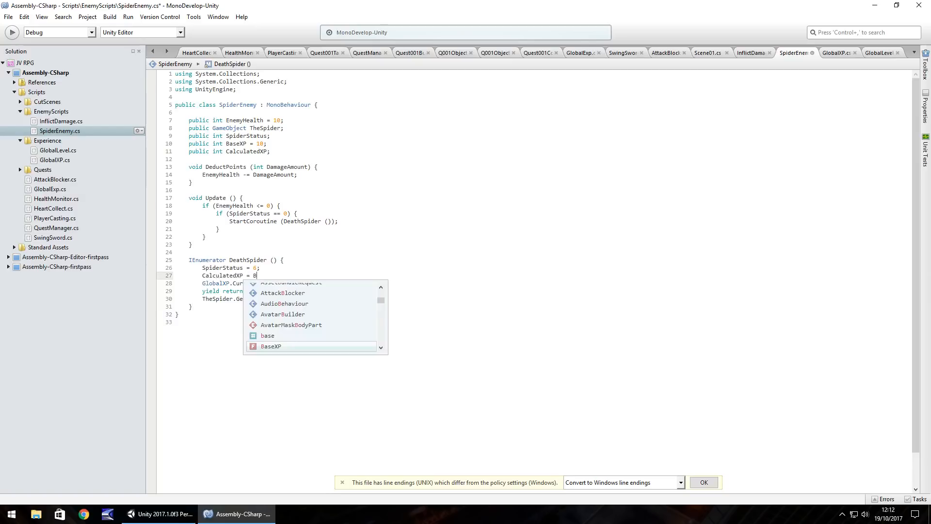
{"action": "type", "text": "aseXP *"}
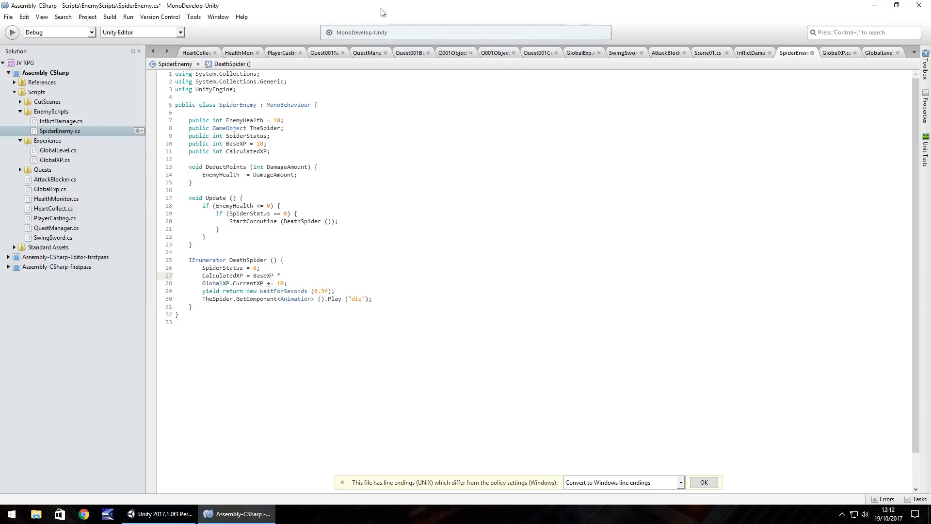
{"action": "left_click", "coordinate": [882, 53]}
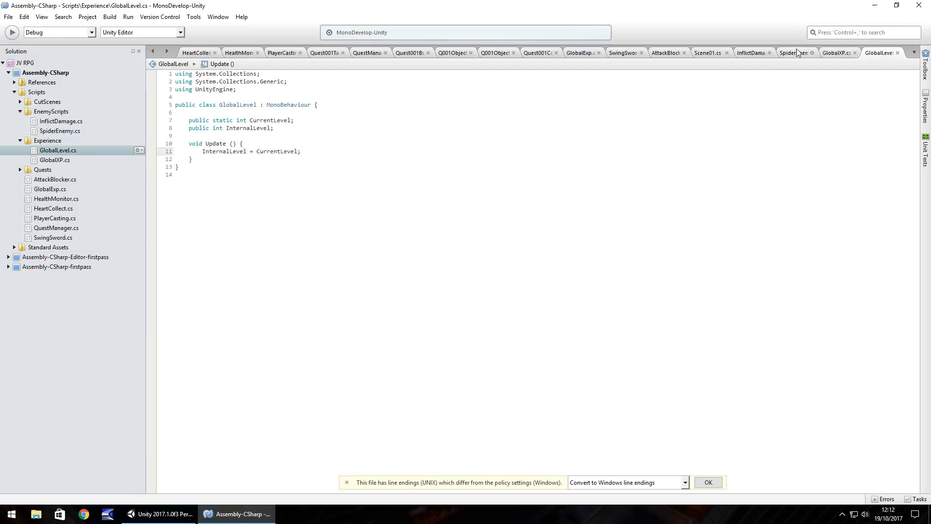
{"action": "type", "text": "Globa"}
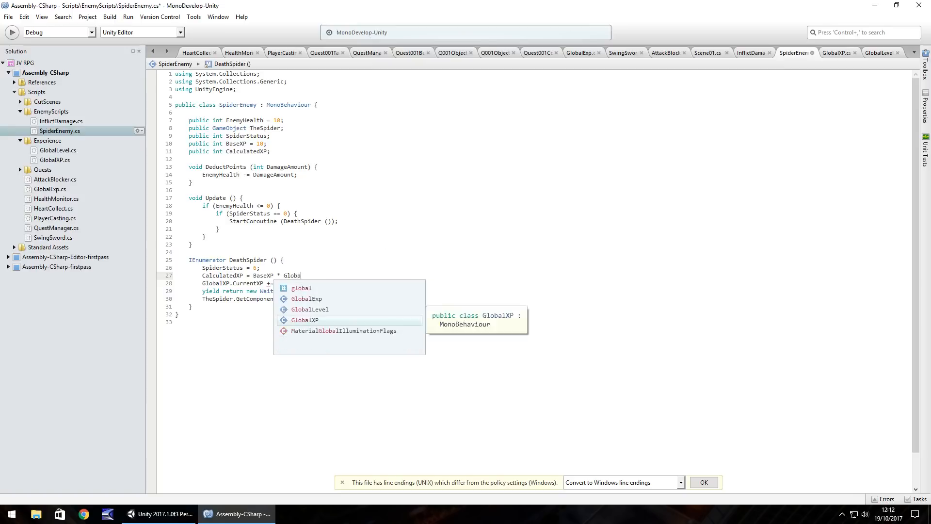
{"action": "type", "text": "Level"}
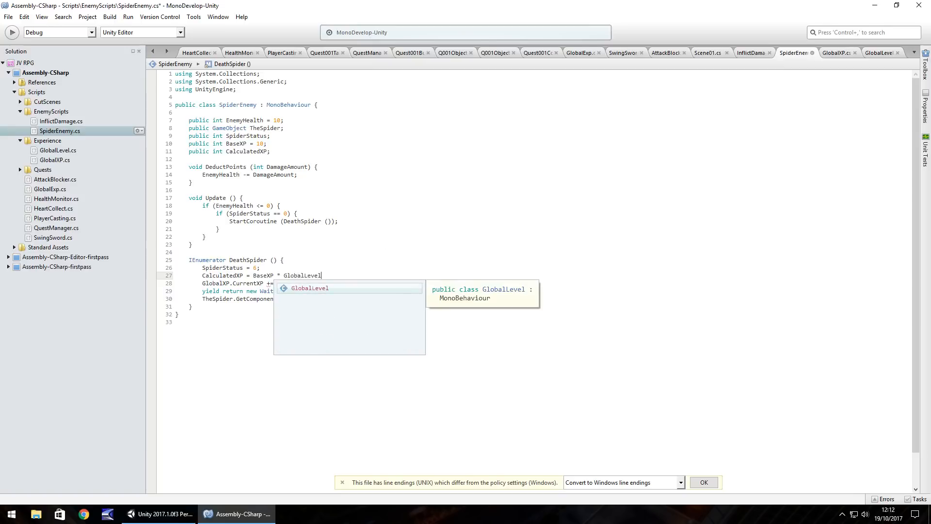
{"action": "type", "text": ".CurrentLevel;"}
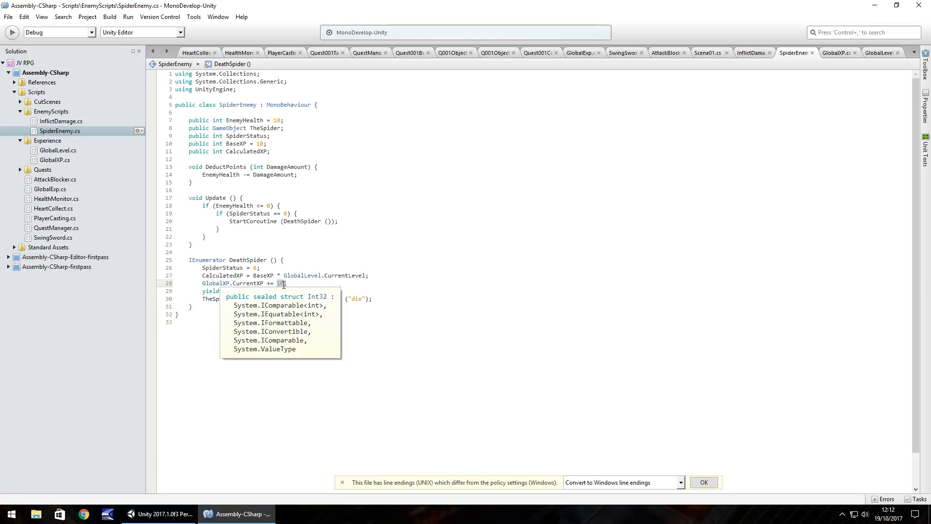
{"action": "type", "text": "CalculatedXP"}
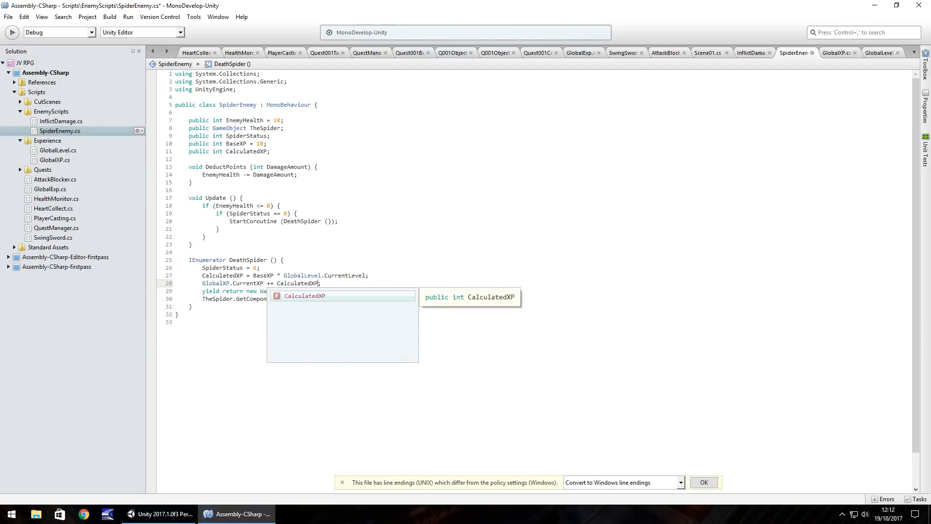
{"action": "key", "text": "ctrl+s"}
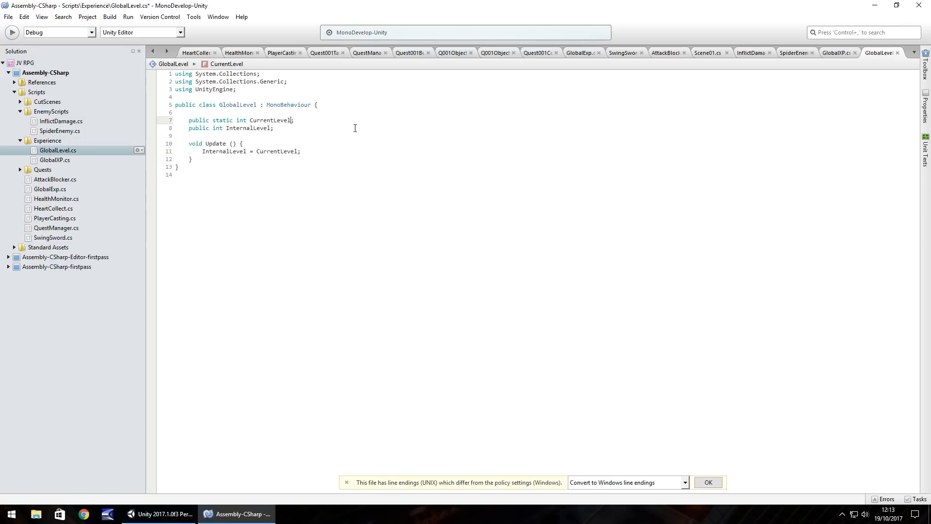
Step: Initialize GlobalLevel's CurrentLevel to 1 and switch back to Unity
{"action": "type", "text": "= 1"}
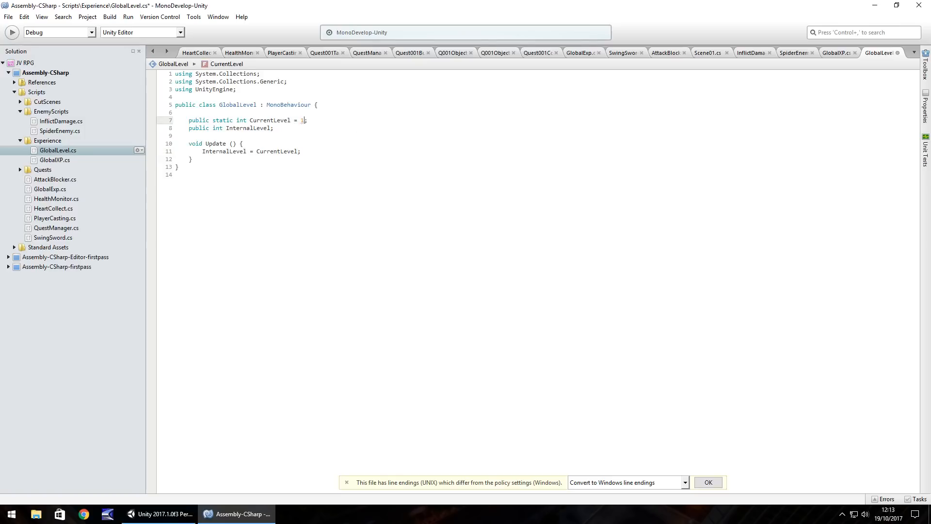
{"action": "left_click", "coordinate": [147, 514]}
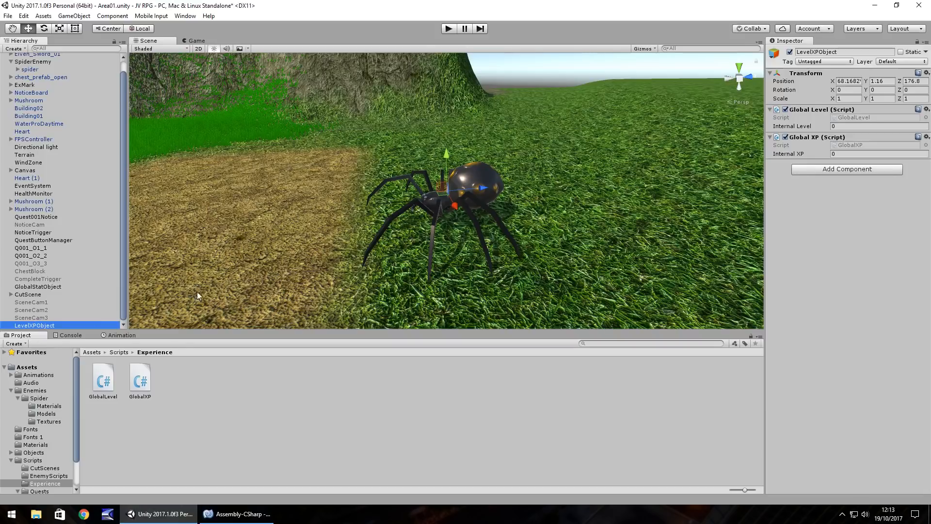
{"action": "mouse_move", "coordinate": [807, 120]}
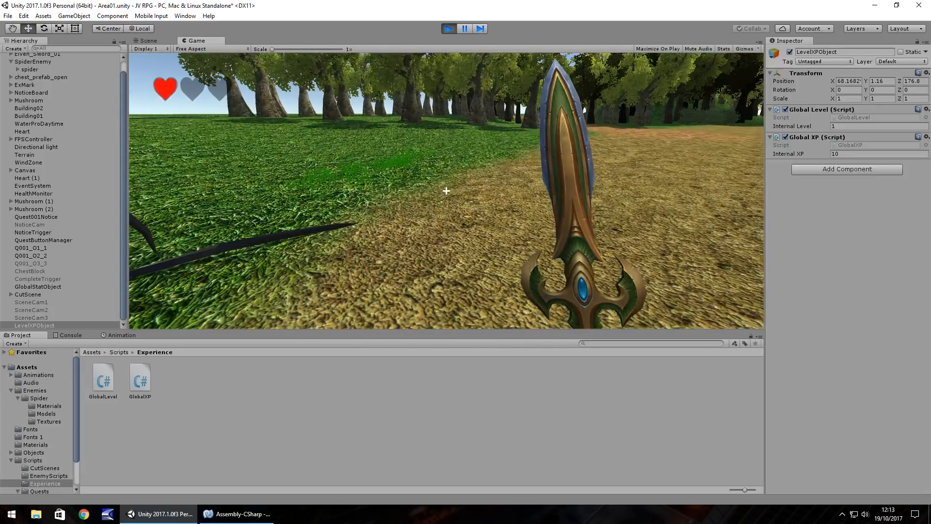
Step: Return to the GlobalLevel script in MonoDevelop after the play test
{"action": "left_click", "coordinate": [449, 28]}
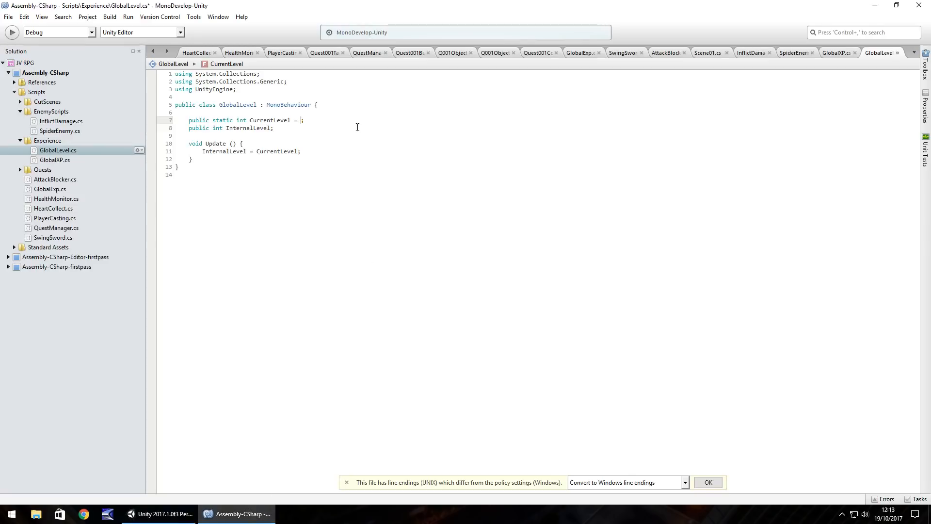
Step: Change GlobalLevel's starting CurrentLevel from 1 to 3 and return to Unity
{"action": "type", "text": "3"}
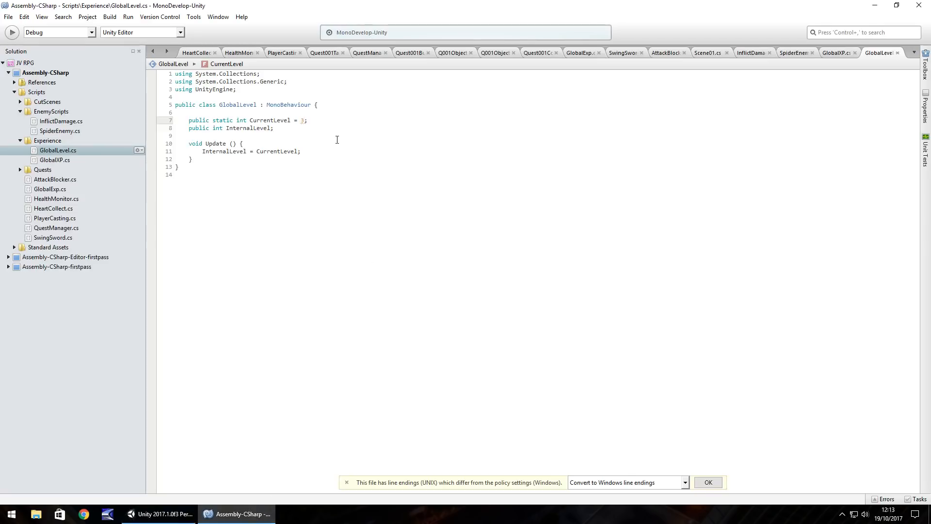
{"action": "left_click", "coordinate": [156, 514]}
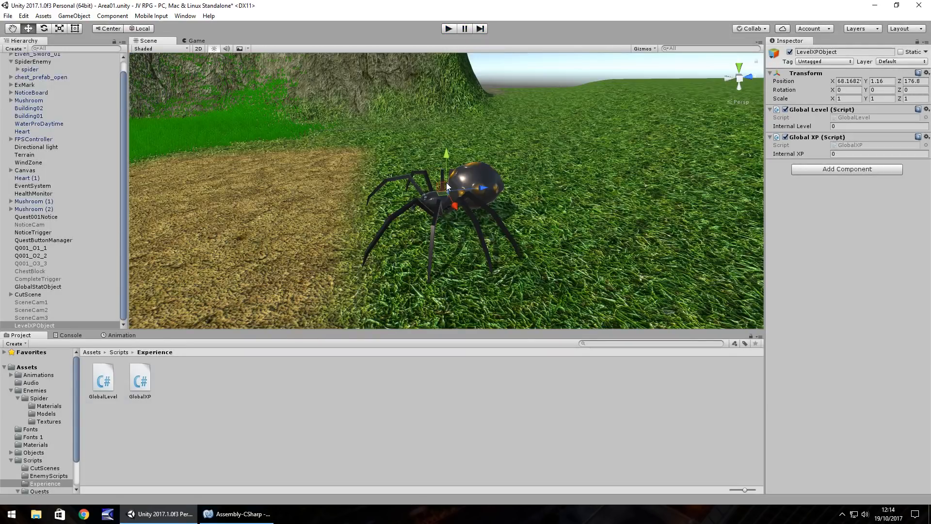
{"action": "mouse_move", "coordinate": [420, 269]}
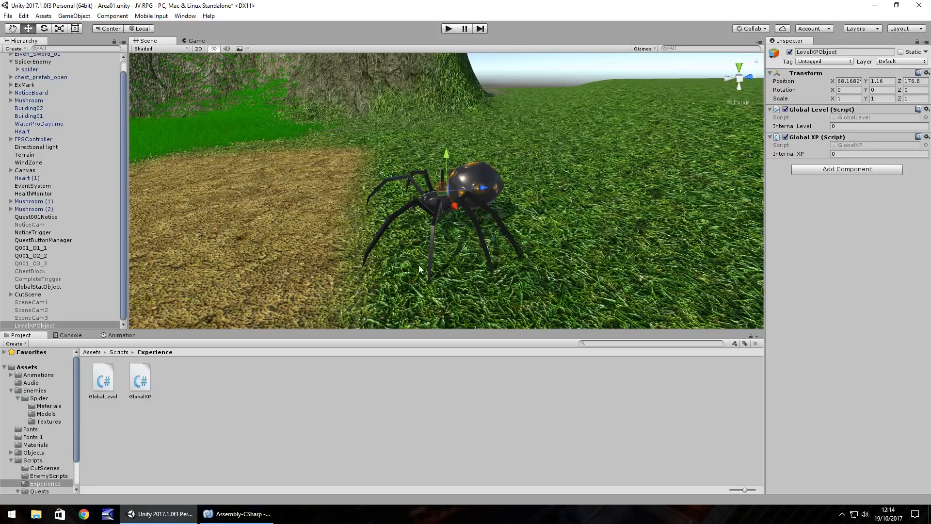
Step: Revert CurrentLevel to 1 in GlobalLevel, save the script, and return to Unity
{"action": "left_click", "coordinate": [240, 514]}
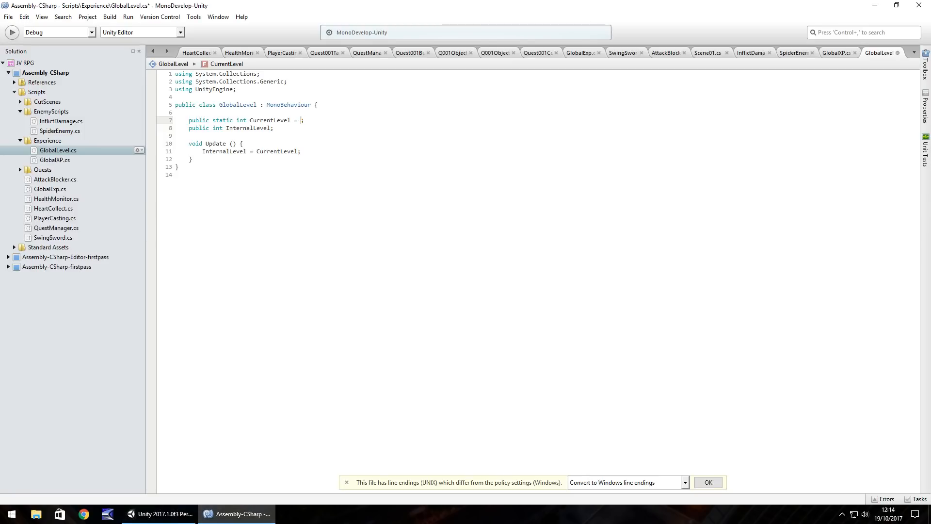
{"action": "type", "text": "1"}
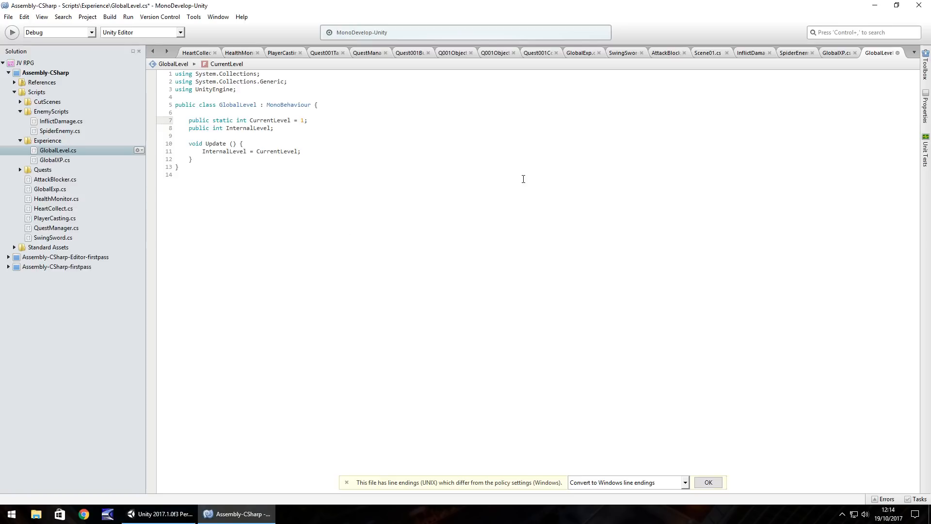
{"action": "key", "text": "ctrl+s"}
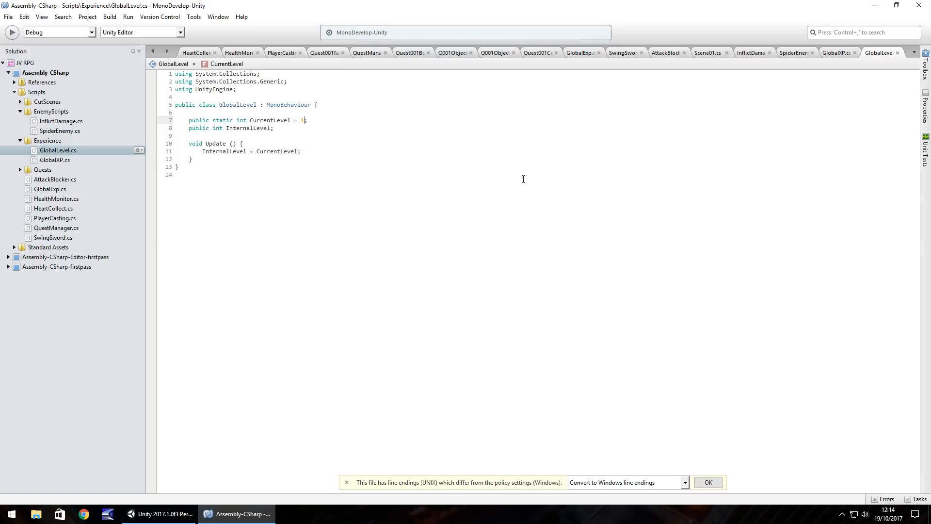
{"action": "left_click", "coordinate": [160, 514]}
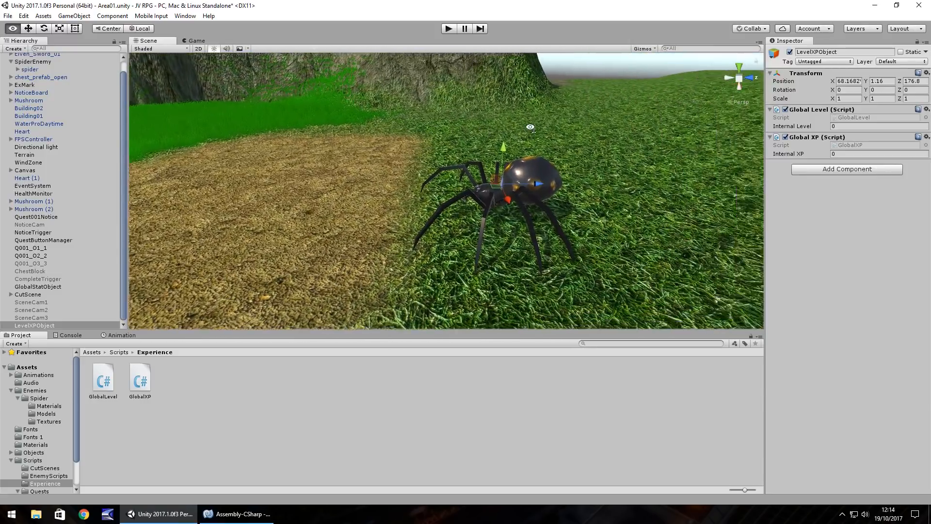
{"action": "left_click_drag", "start_coordinate": [530, 127], "coordinate": [467, 132]}
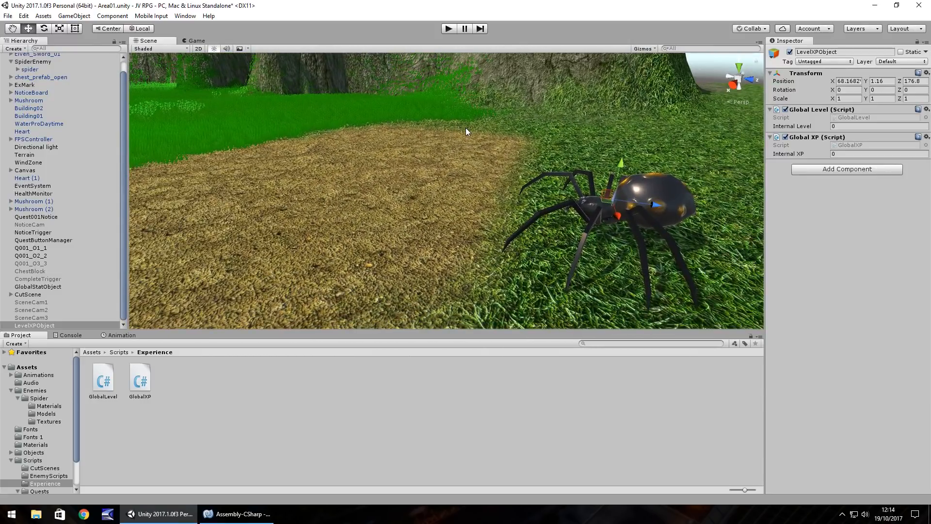